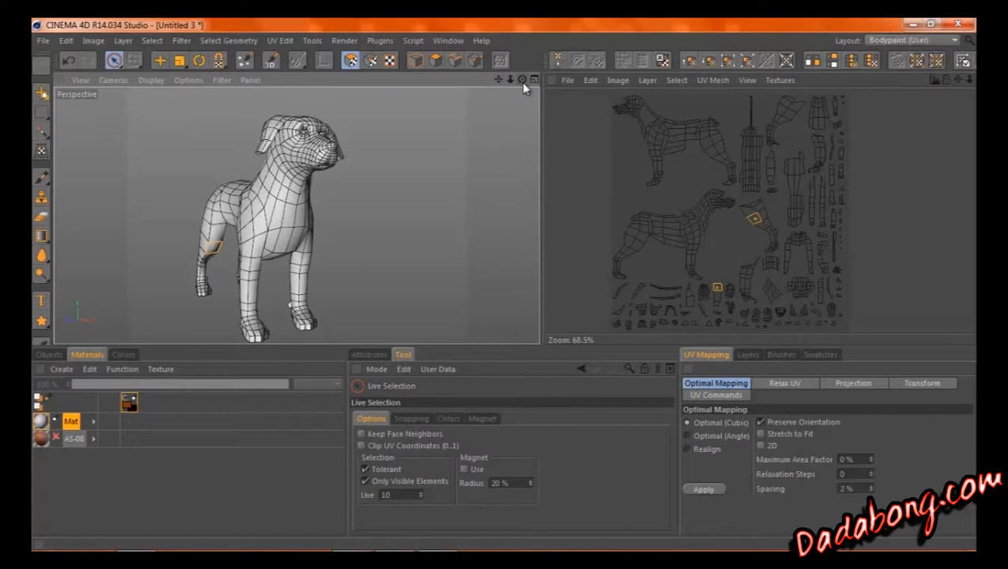
mouse_move(654, 379)
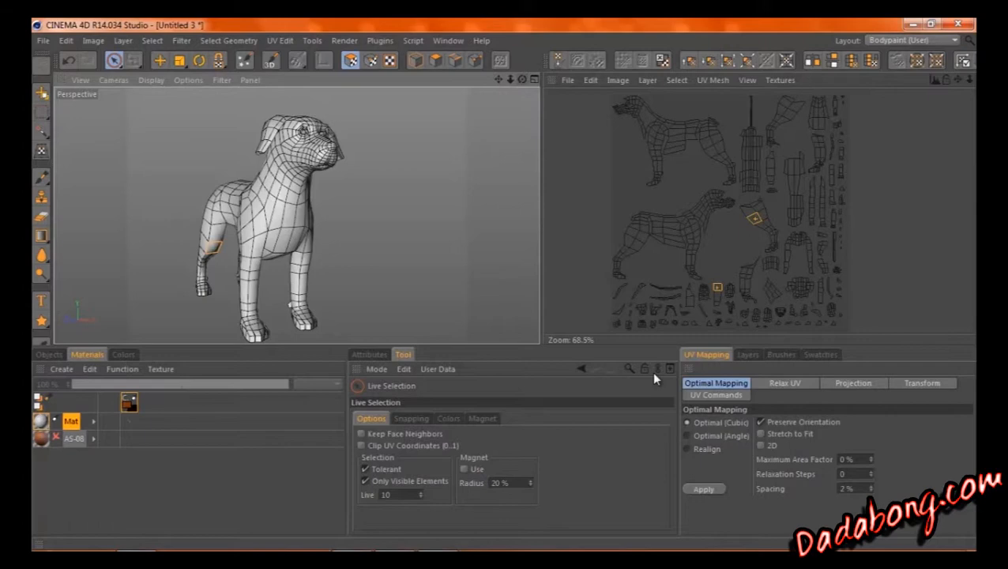
mouse_move(471, 301)
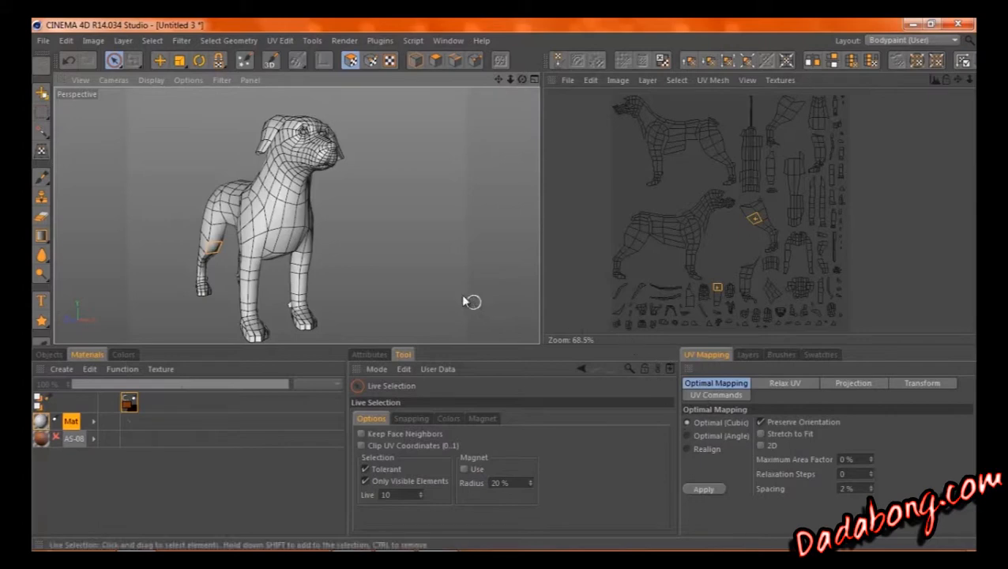
mouse_move(387, 262)
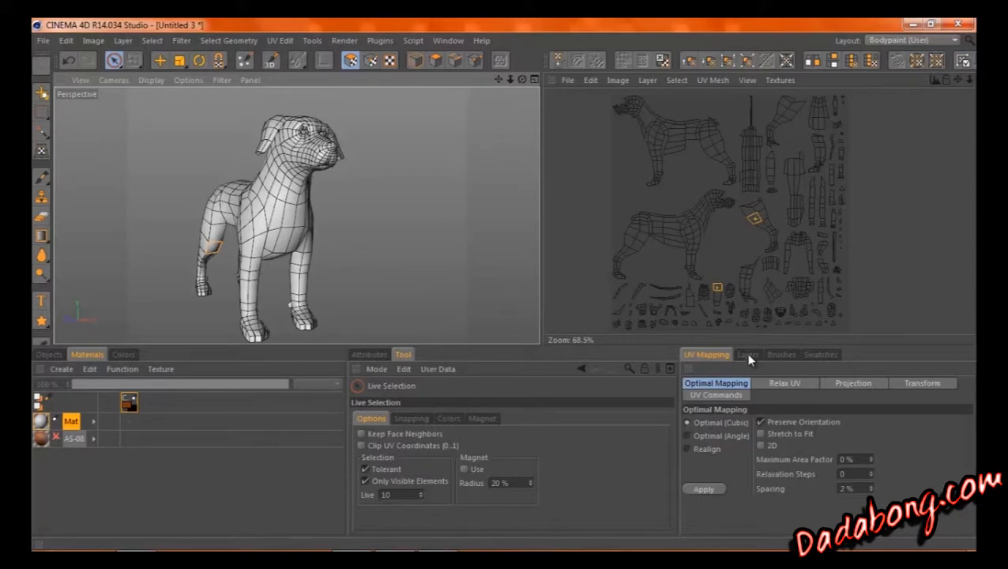
Show the UV Commands list for the dog model in BodyPaint.
left_click(714, 395)
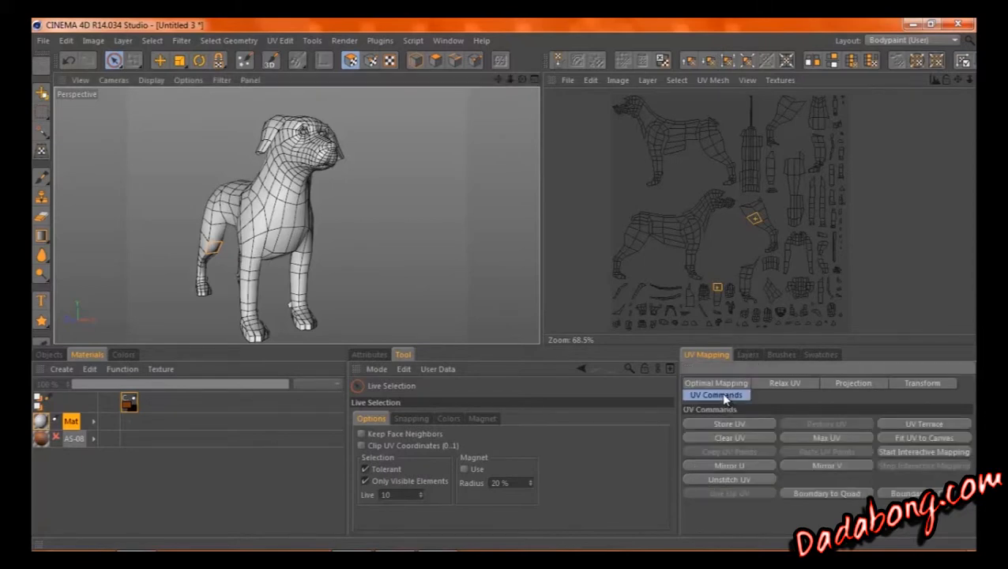
mouse_move(930, 450)
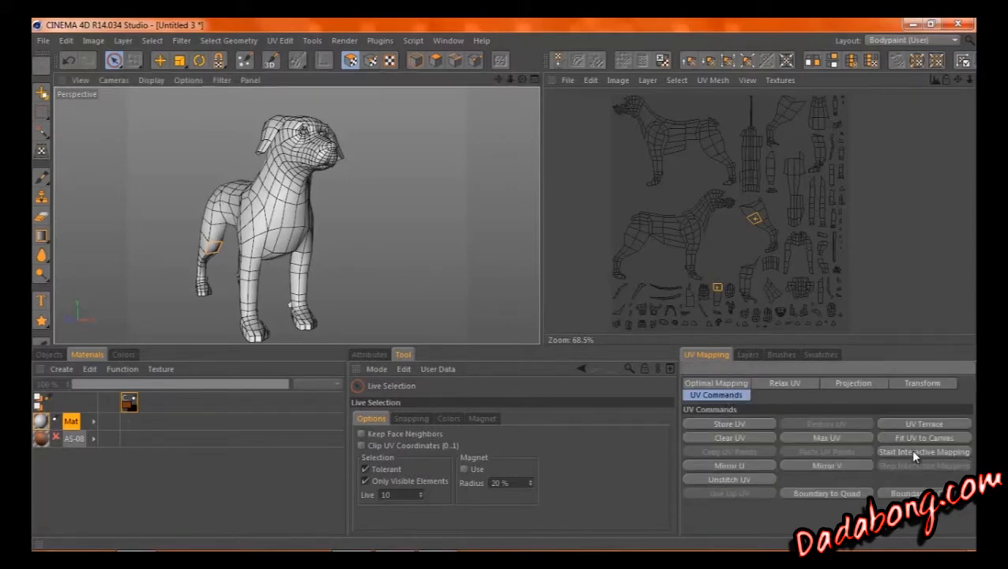
Start interactive flat mapping so the dog's front view projects into the UV layout.
left_click(919, 452)
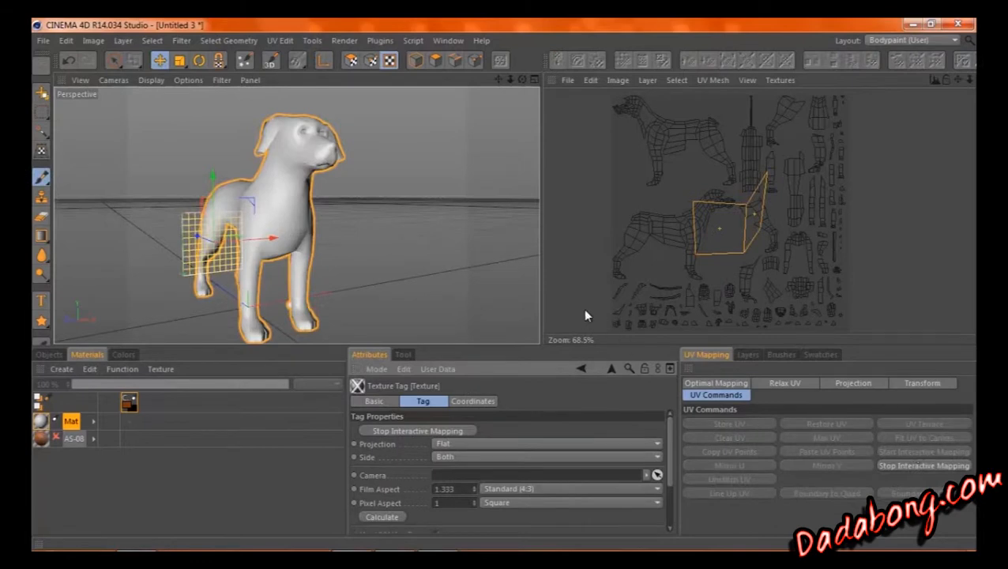
mouse_move(654, 204)
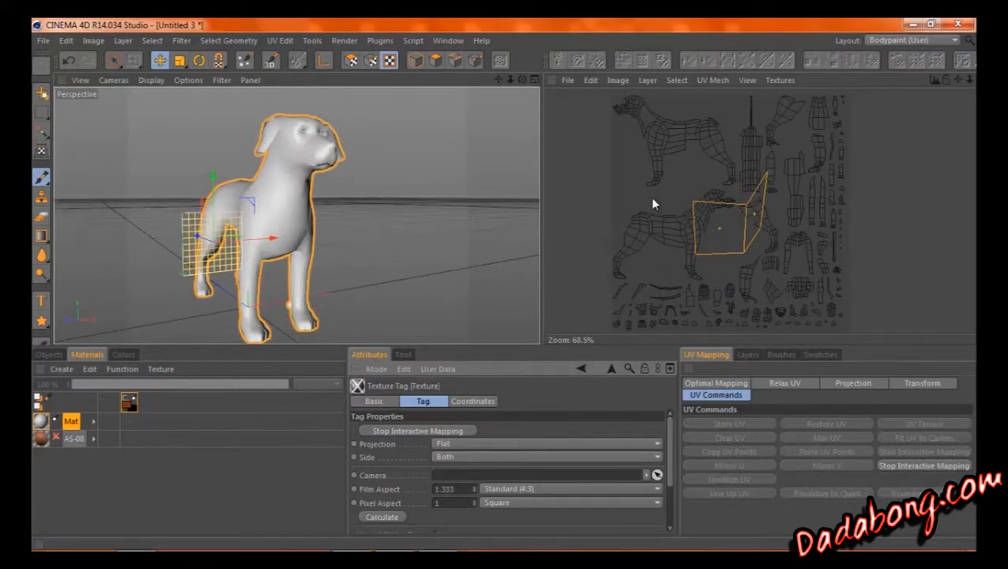
left_click(714, 382)
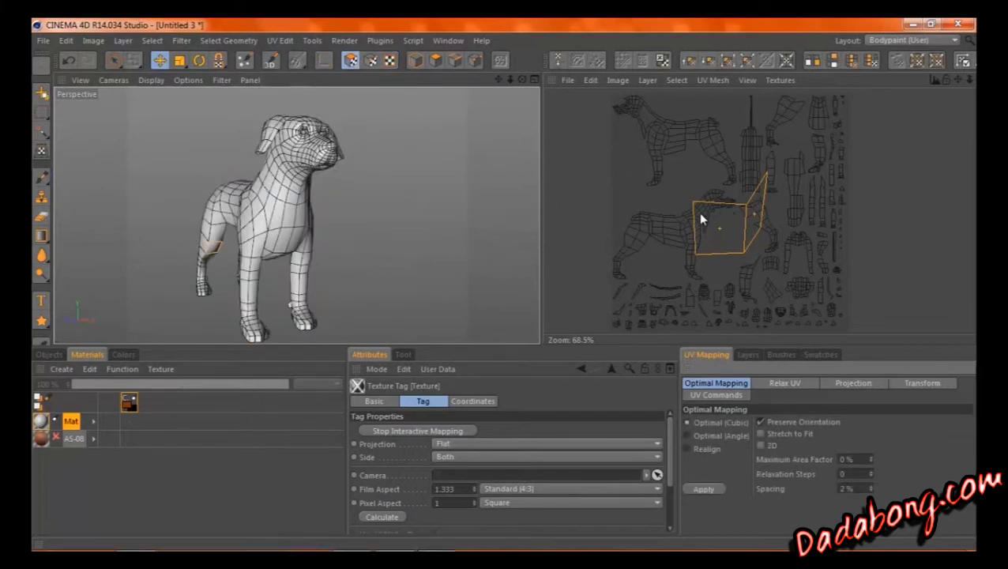
left_click(716, 395)
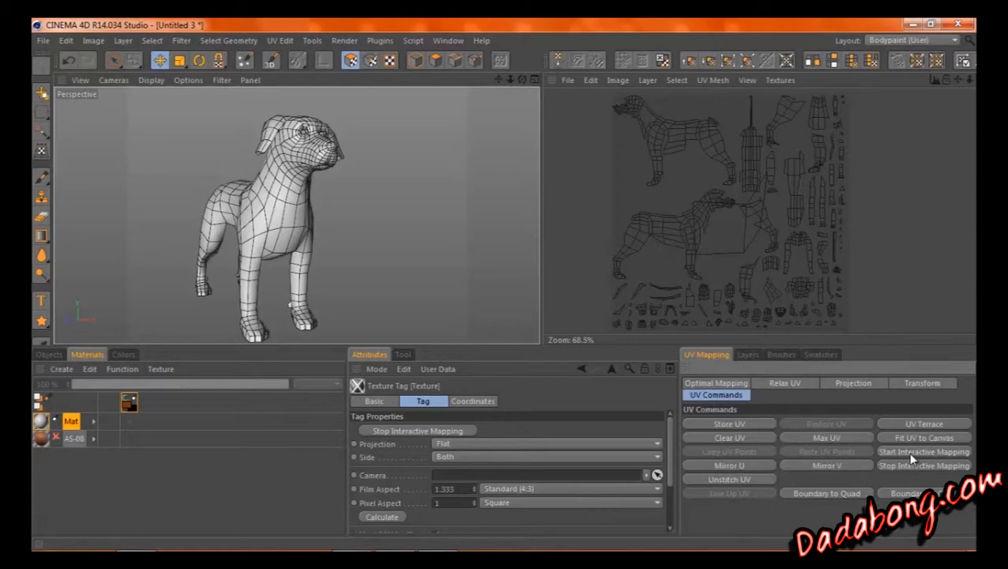
left_click(926, 452)
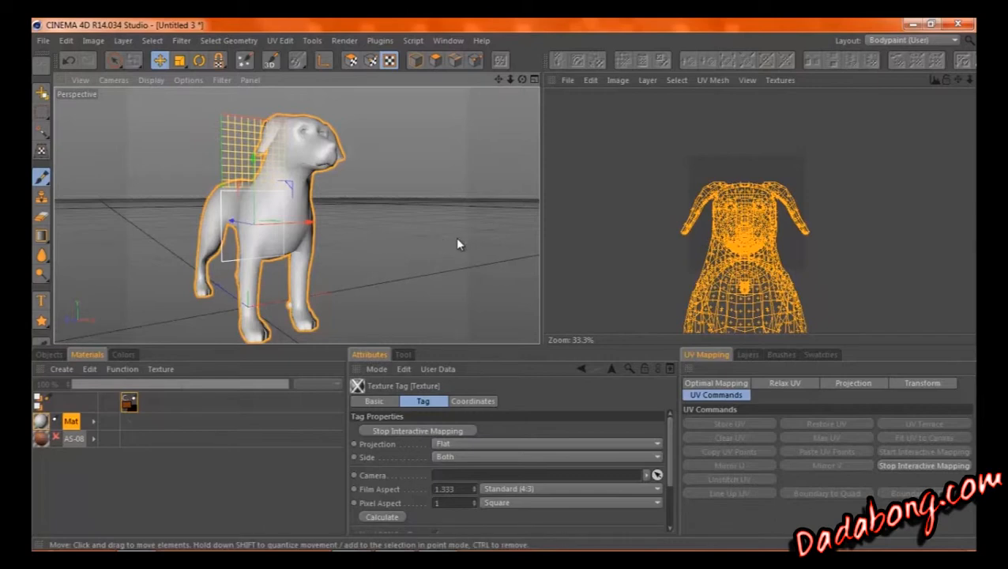
mouse_move(102, 198)
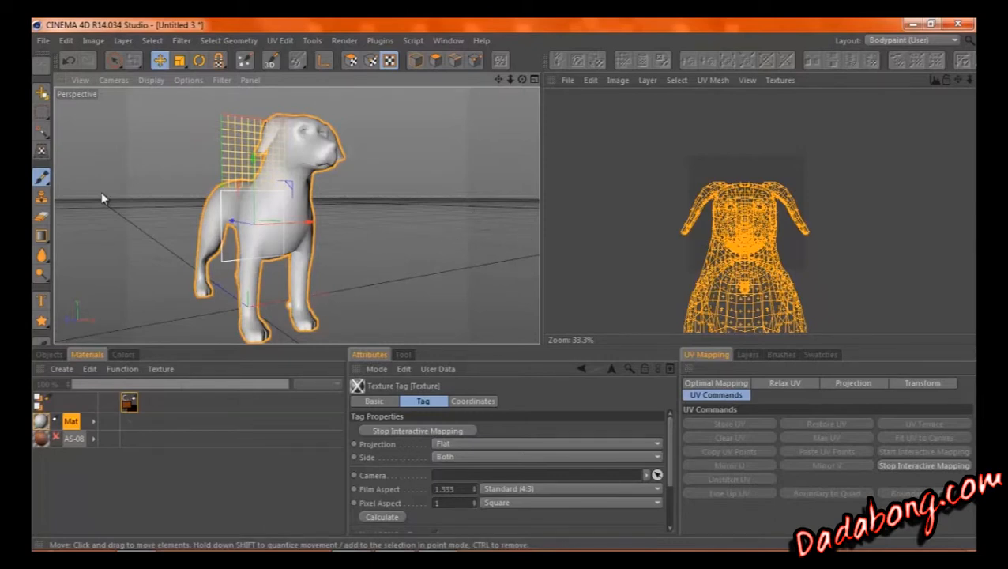
Select the dog's head polygons and project them flat from the front, then end interactive mapping.
left_click(212, 62)
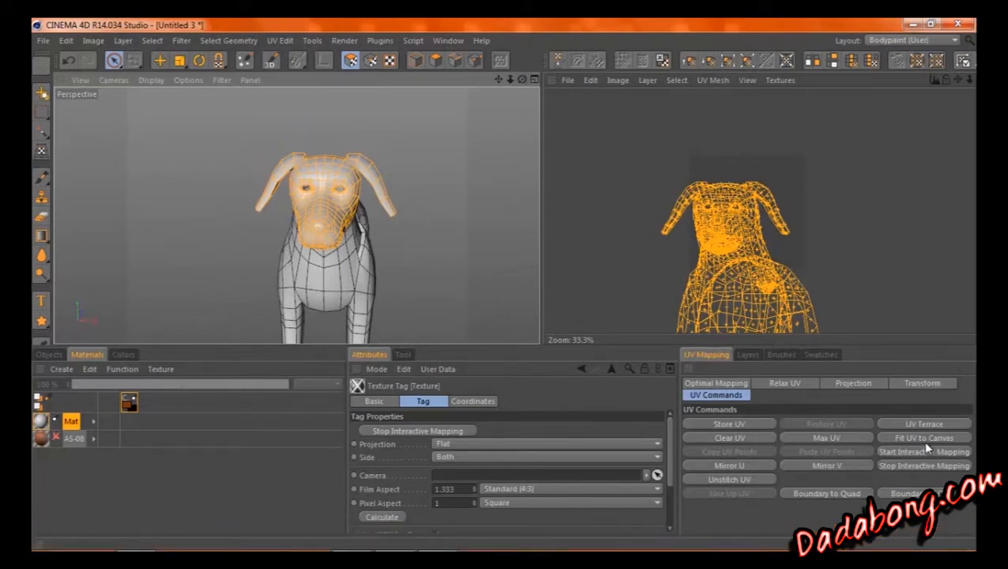
left_click(920, 447)
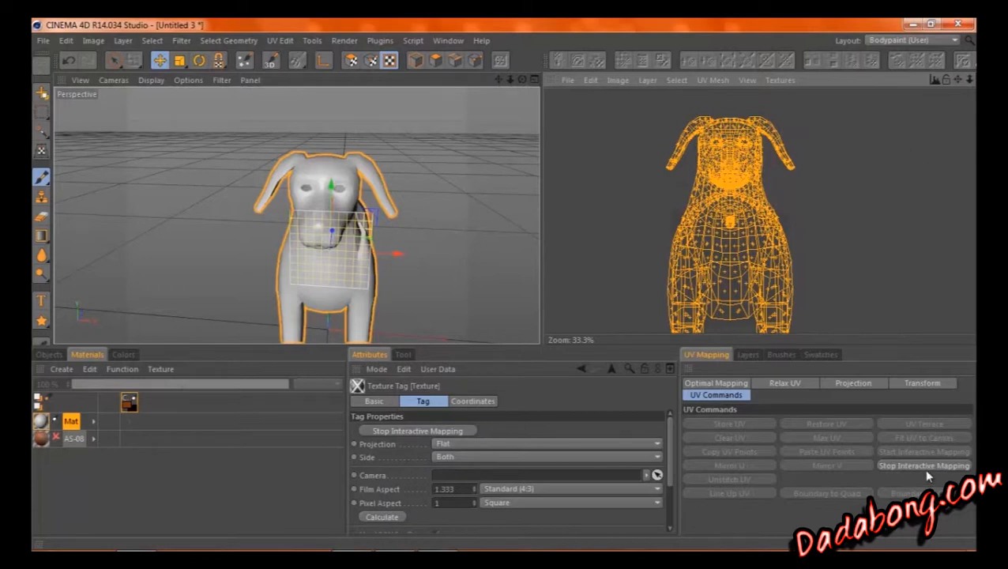
left_click(923, 465)
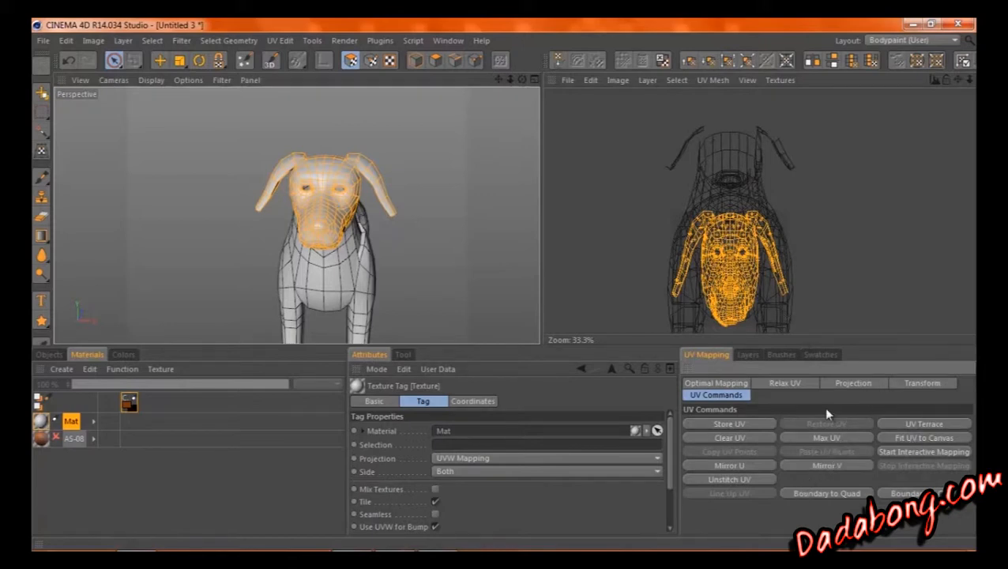
Relax the head UVs with Cut Selected Edges turned off so the island unfolds.
left_click(783, 383)
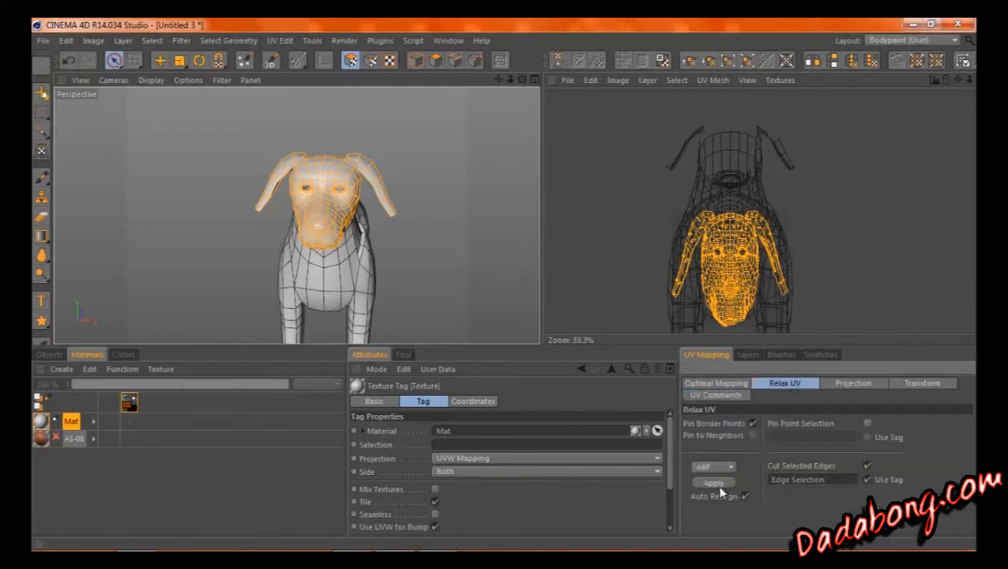
mouse_move(821, 480)
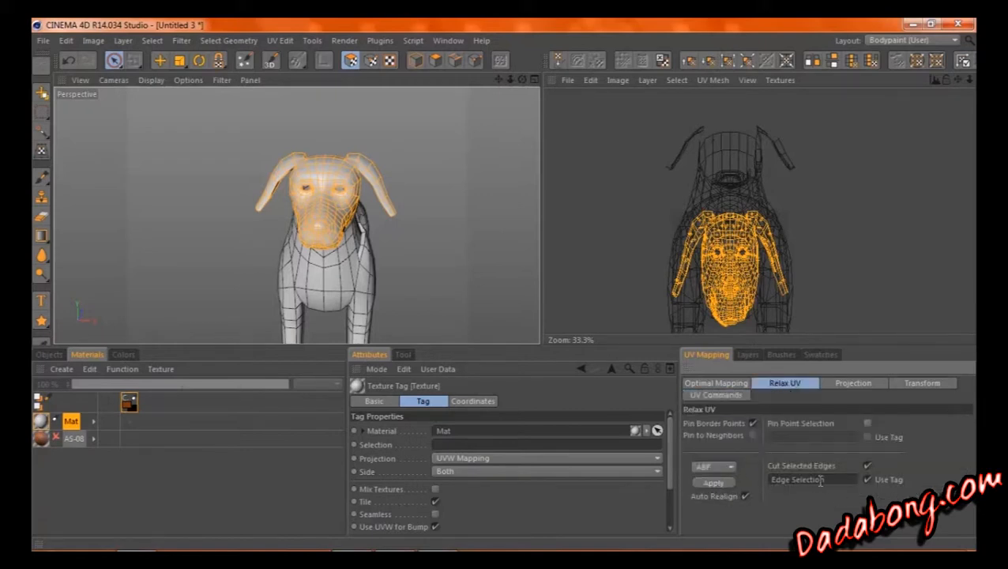
left_click(865, 468)
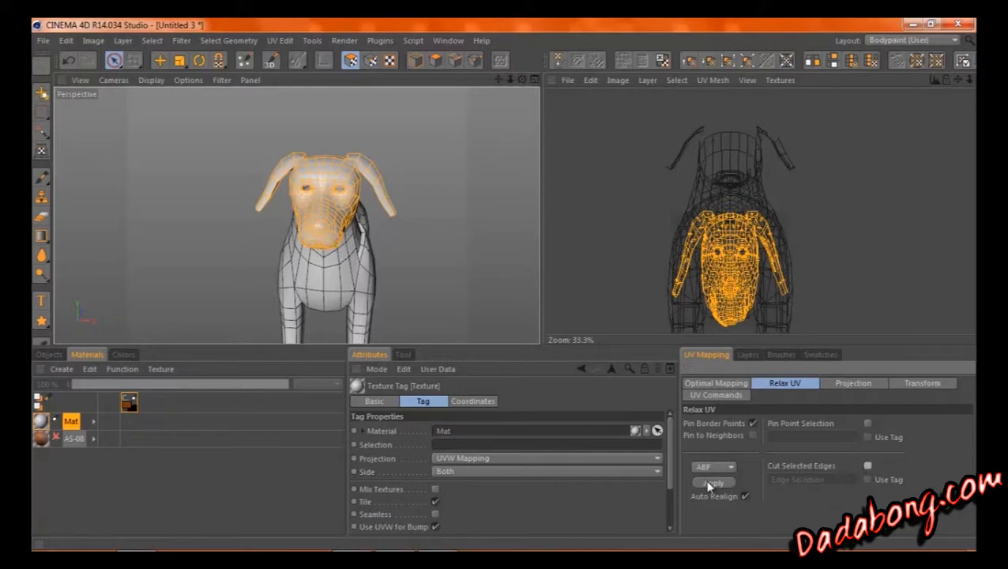
left_click(712, 480)
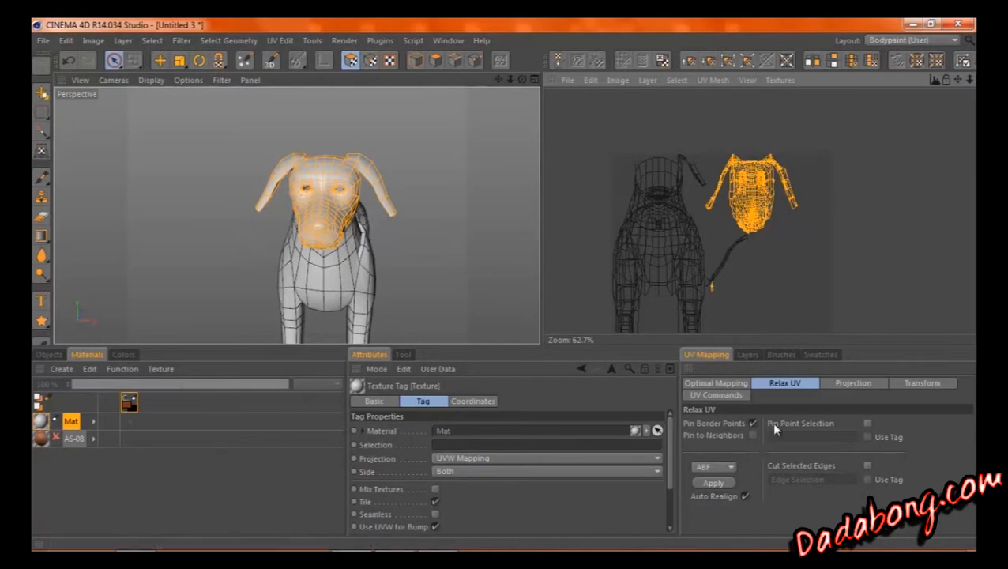
Apply Optimal Mapping to the head, then to the whole deselected dog mesh.
left_click(716, 382)
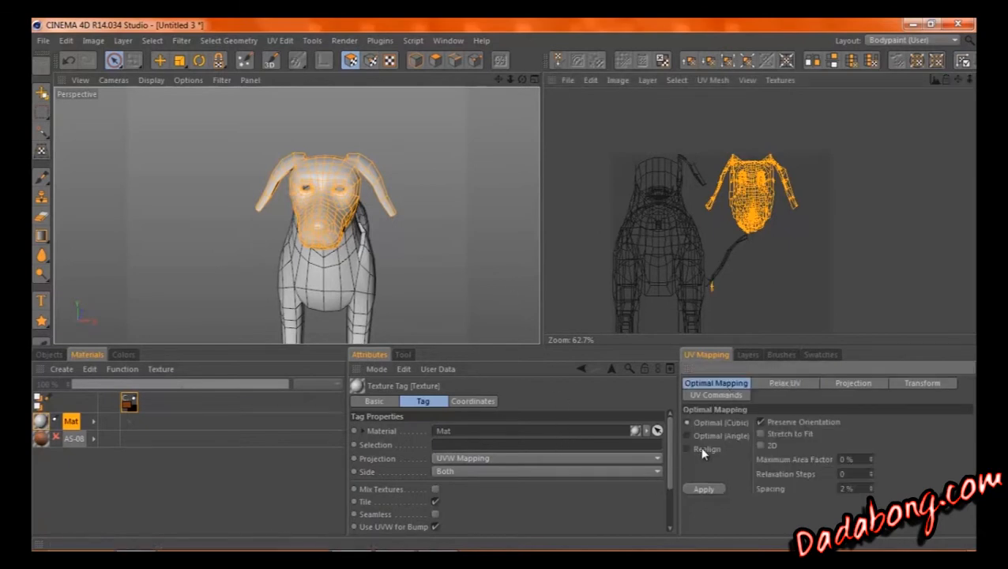
left_click(703, 490)
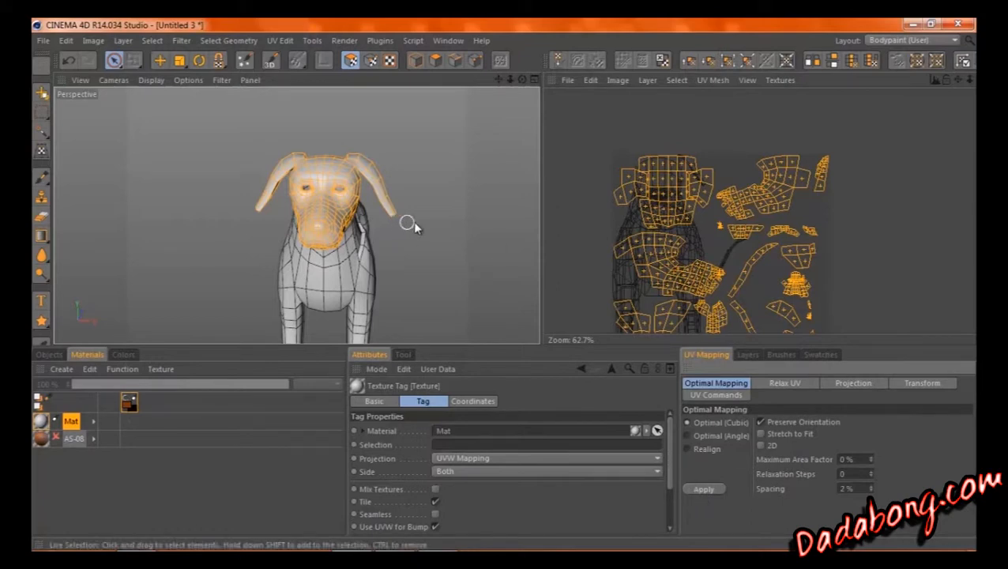
left_click(705, 488)
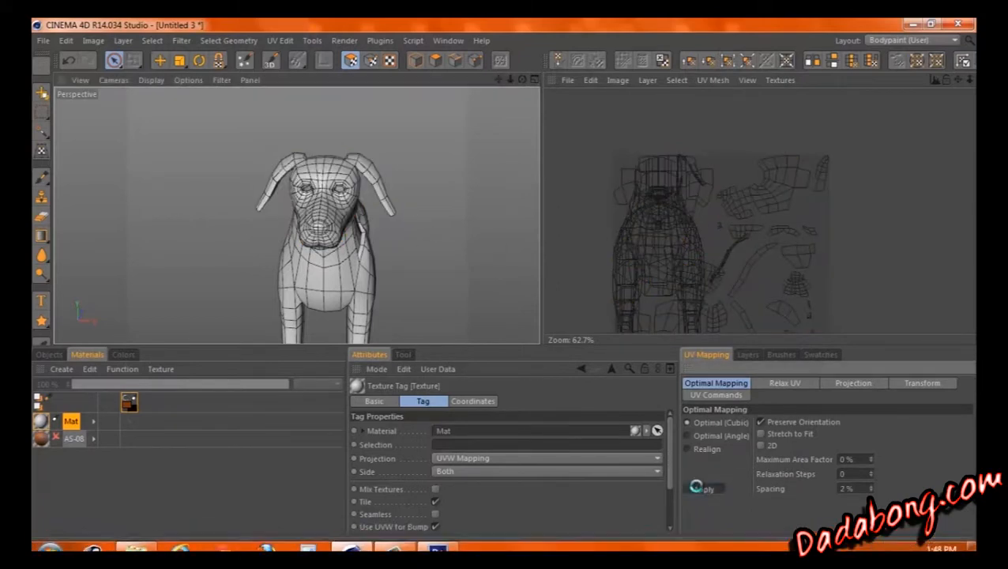
left_click(704, 488)
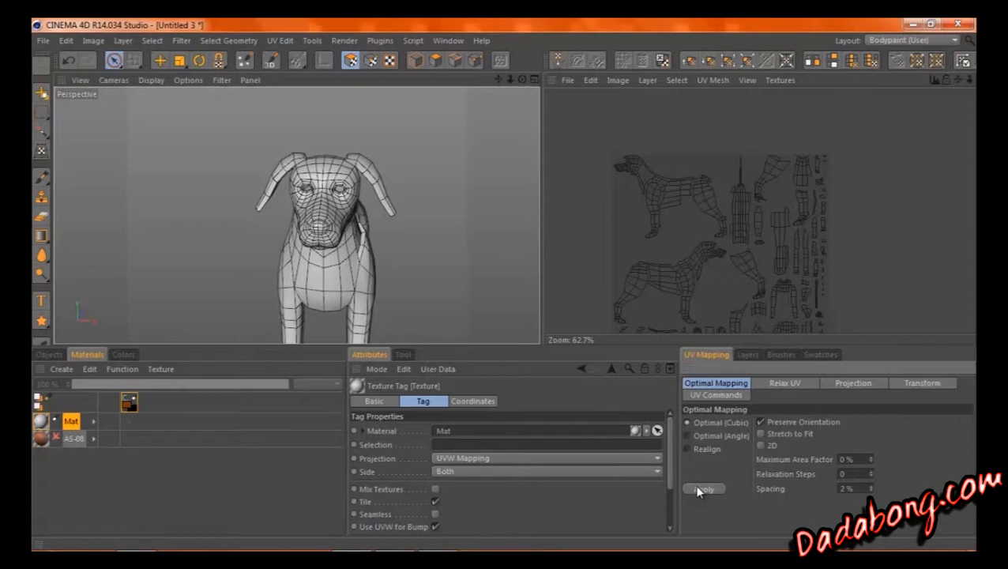
left_click(564, 79)
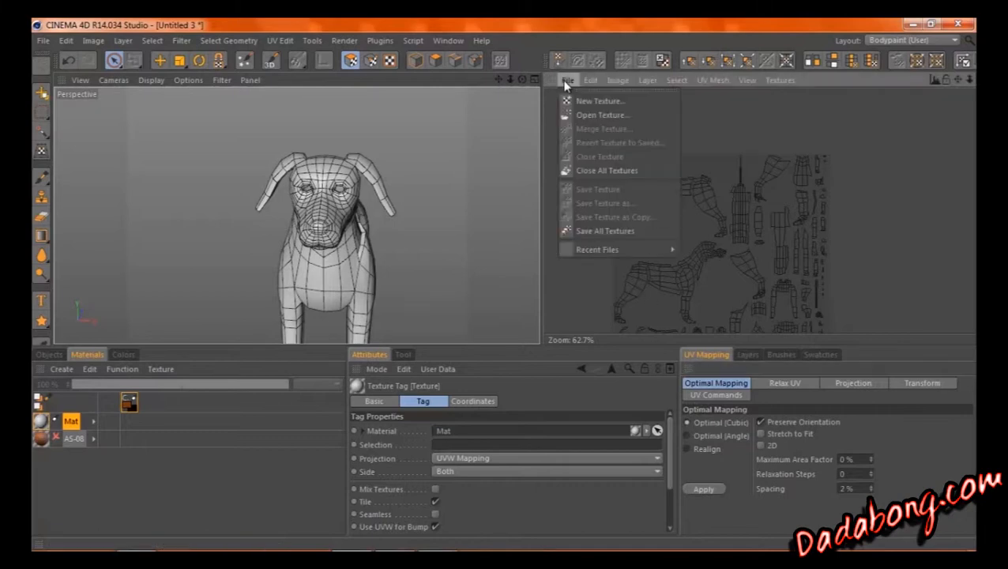
mouse_move(923, 208)
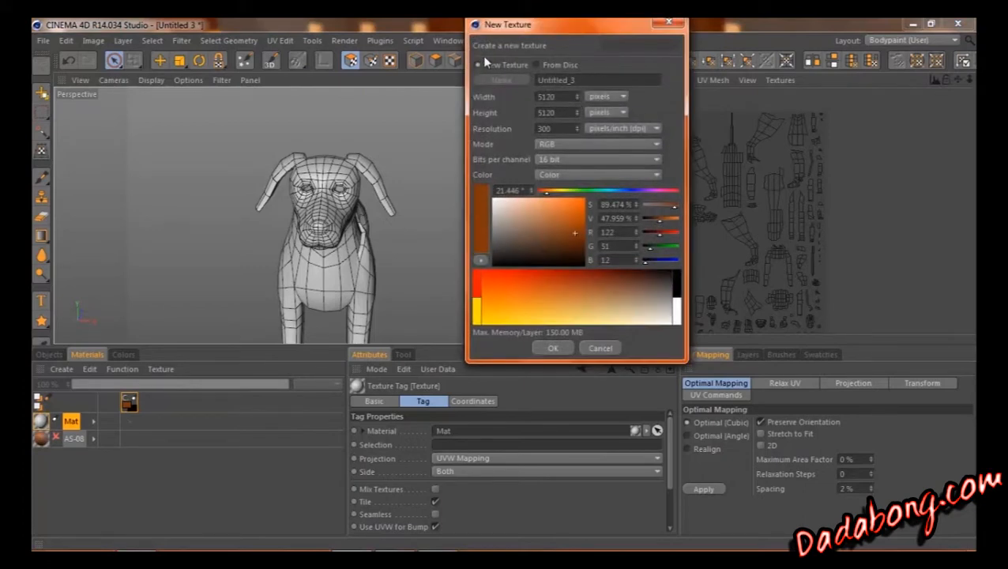
Create a new texture from Untitled_2.tif on the desktop behind the UV layout.
left_click(541, 63)
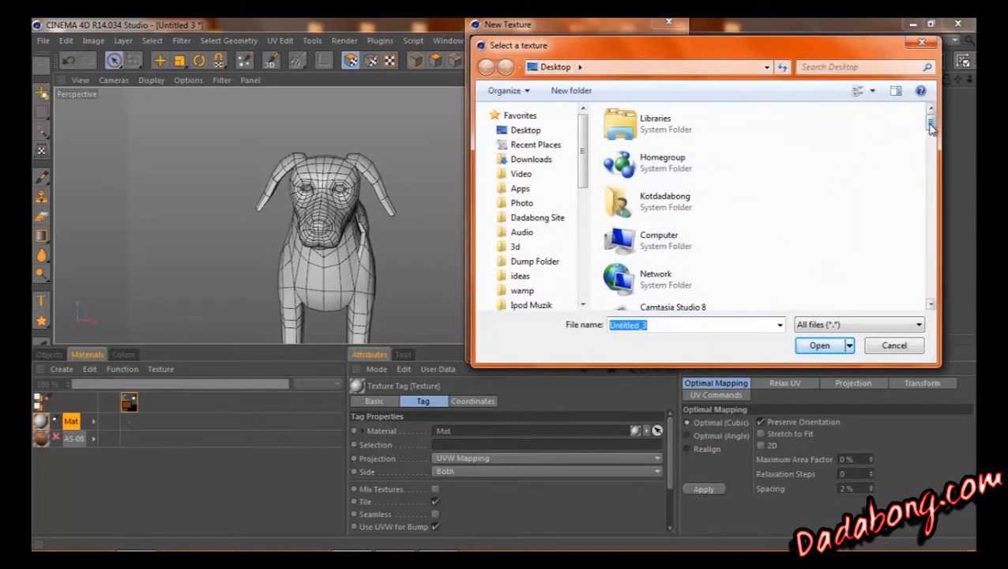
scroll("down", 3)
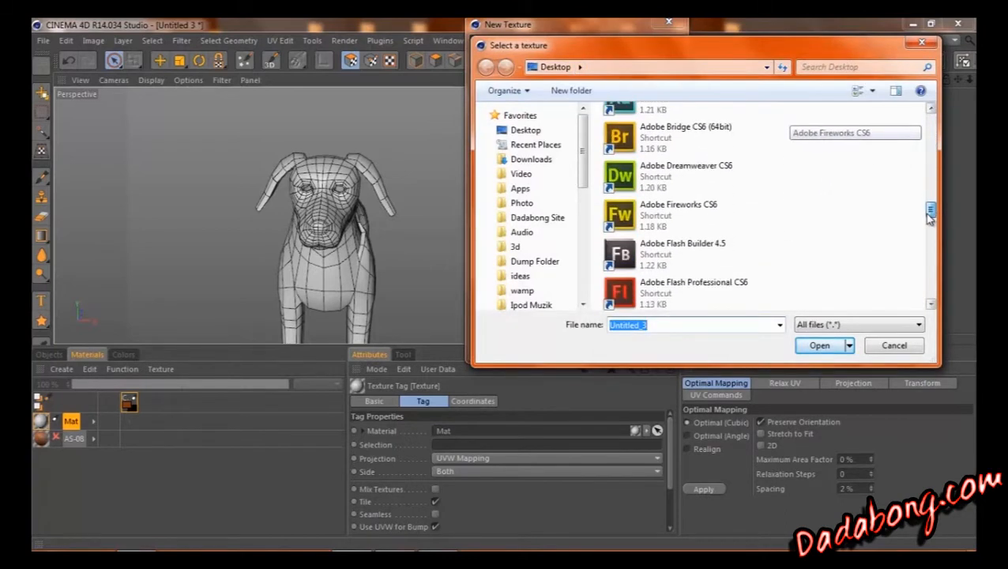
scroll("down", 3)
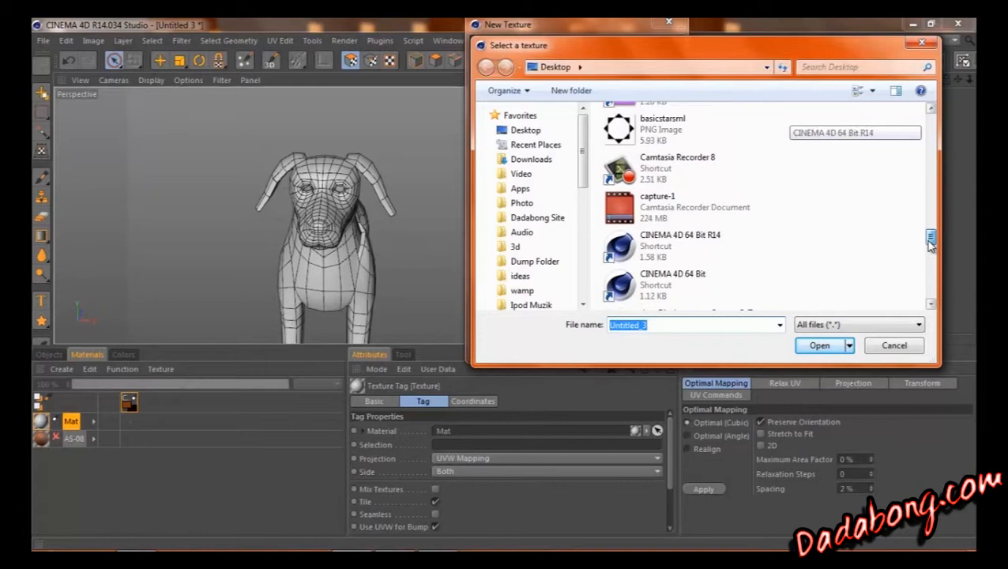
scroll("down", 3)
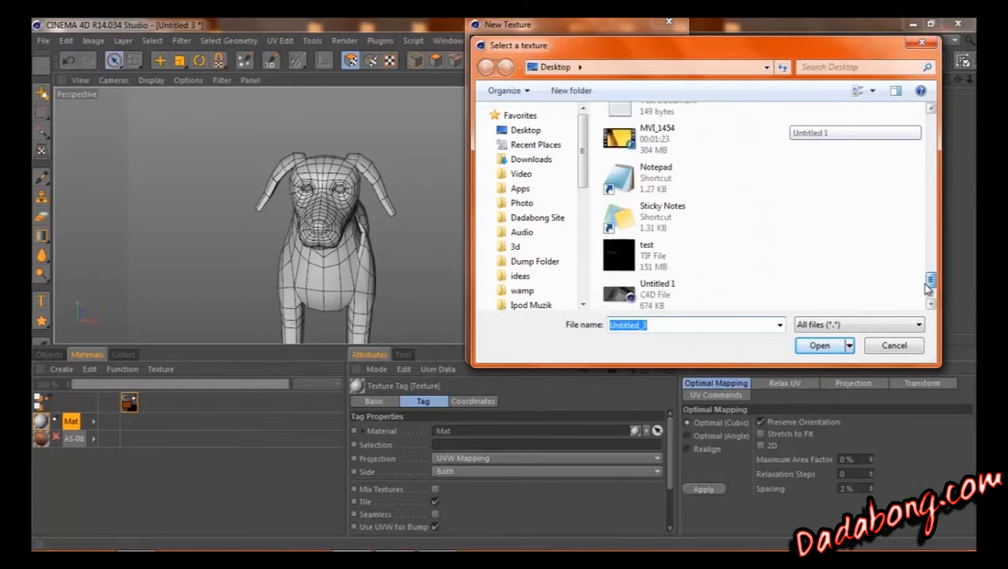
left_click(679, 213)
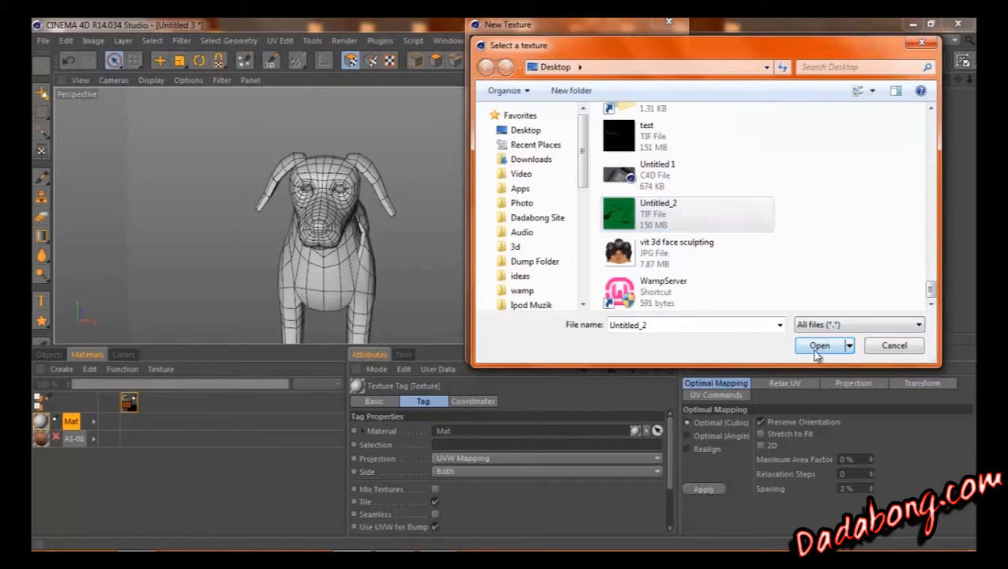
left_click(818, 345)
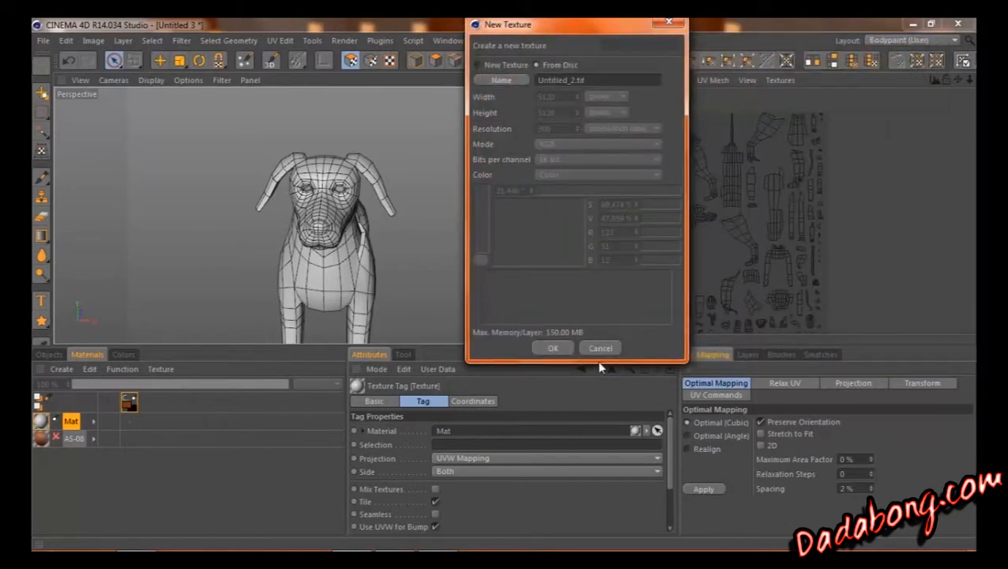
left_click(553, 348)
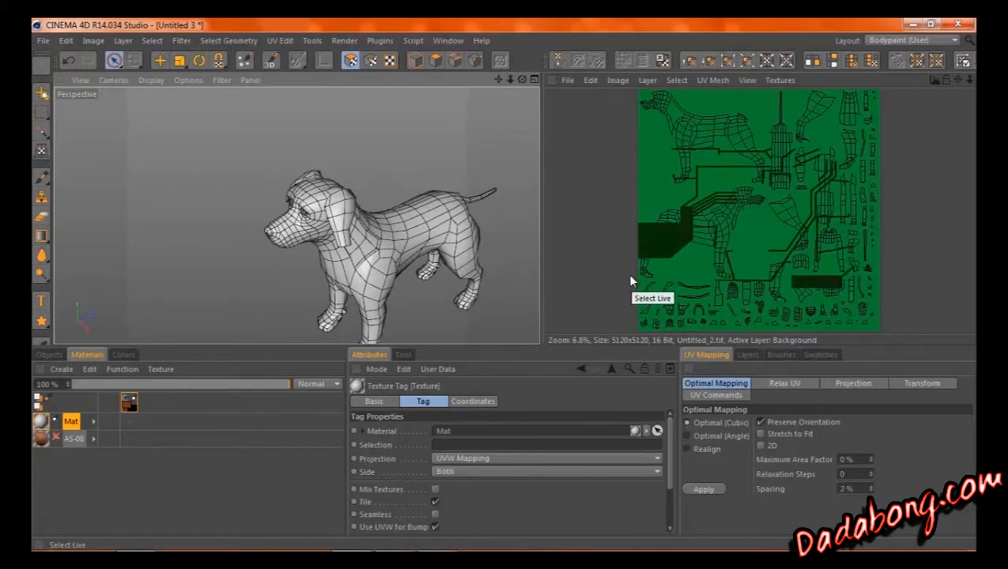
mouse_move(620, 283)
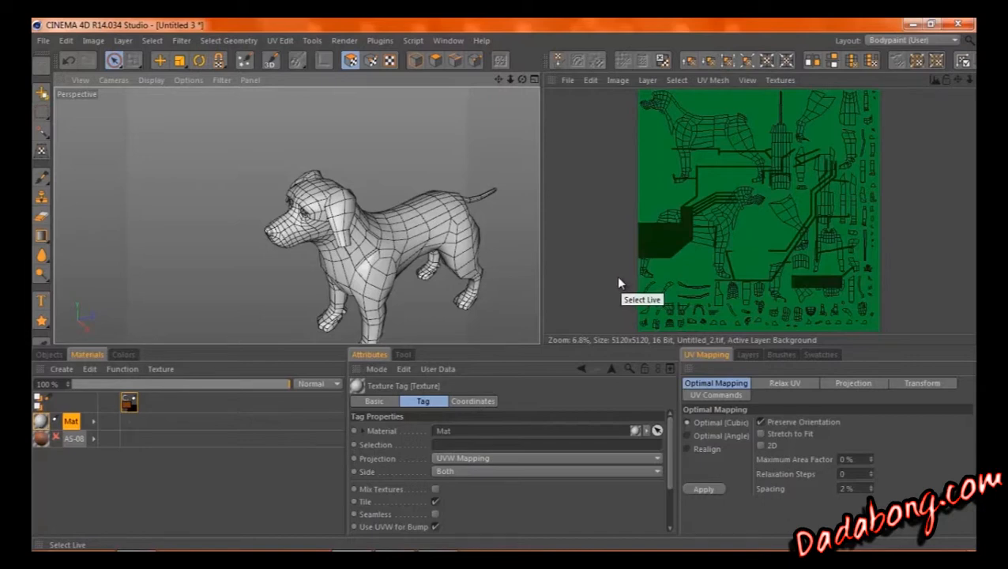
mouse_move(618, 275)
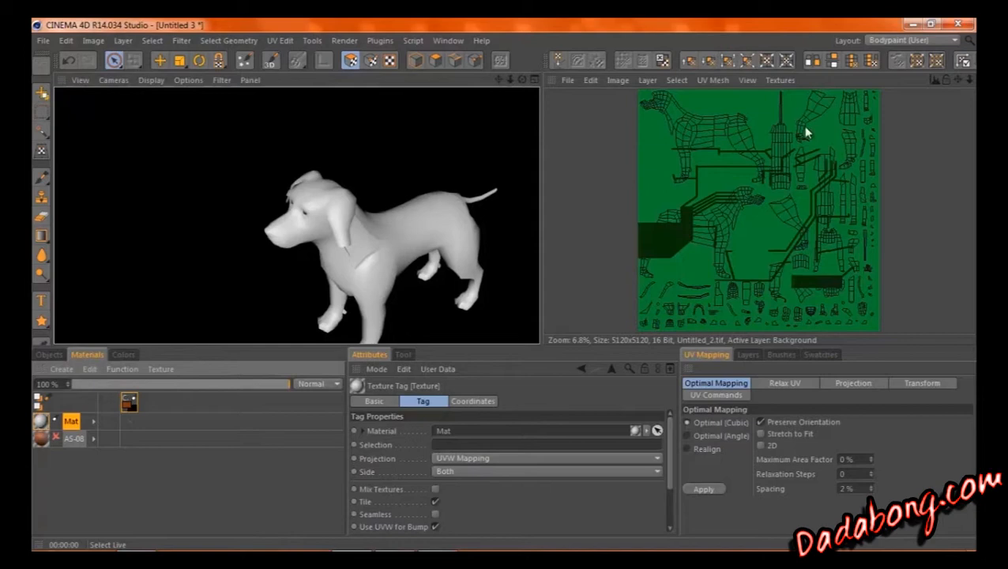
mouse_move(615, 161)
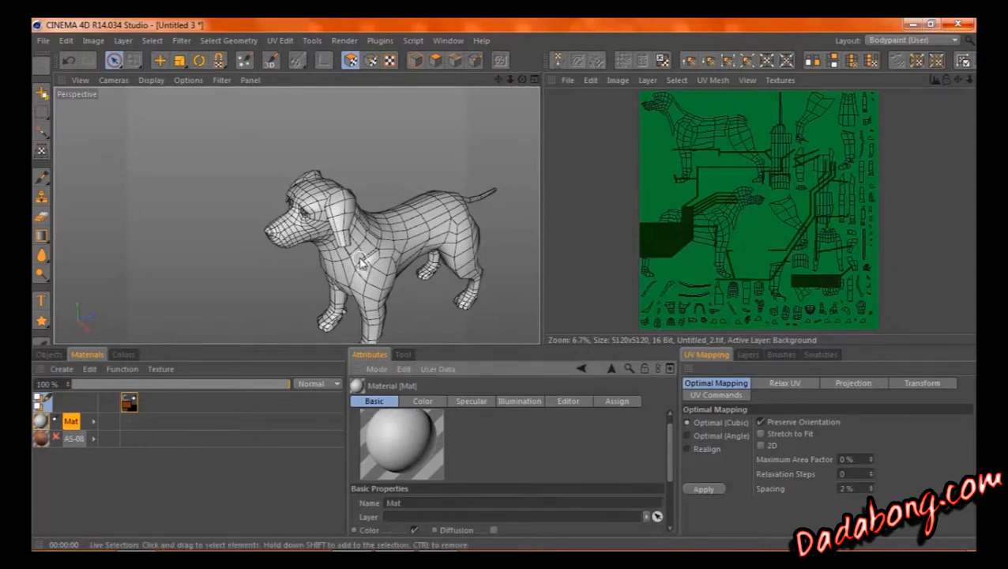
Load Untitled_1.tif as the bitmap in the material's Color channel.
scroll("down", 3)
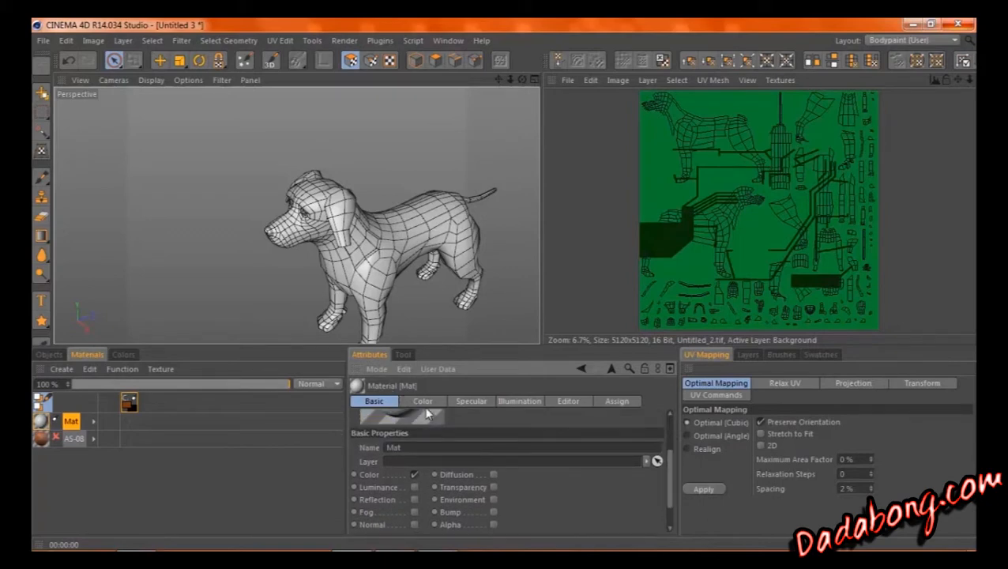
left_click(424, 401)
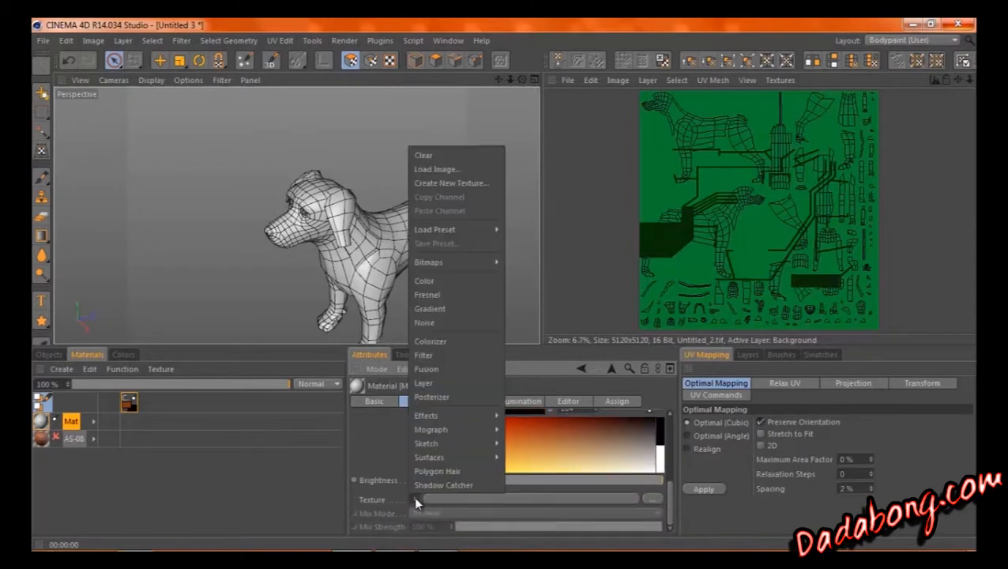
mouse_move(444, 483)
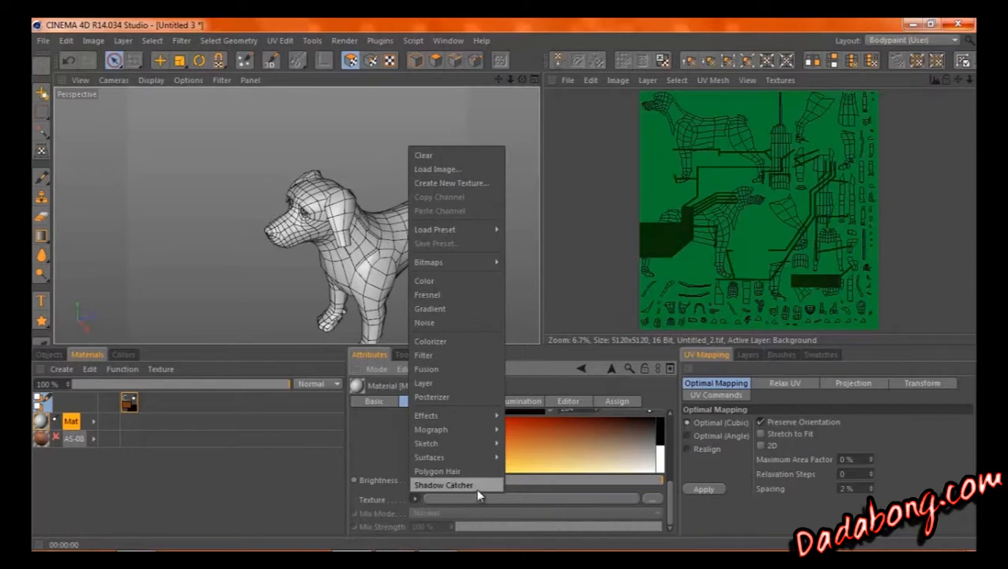
mouse_move(427, 323)
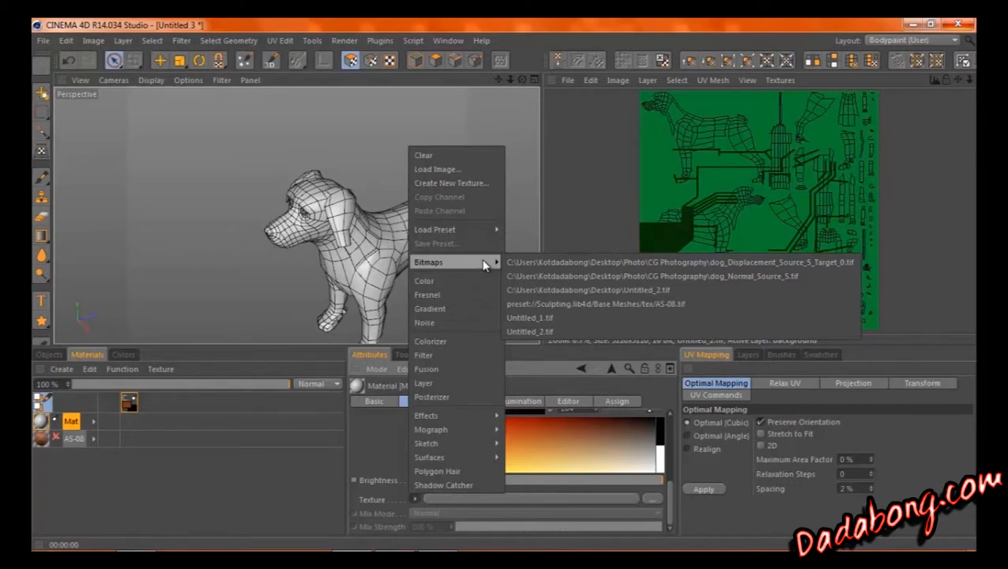
mouse_move(587, 304)
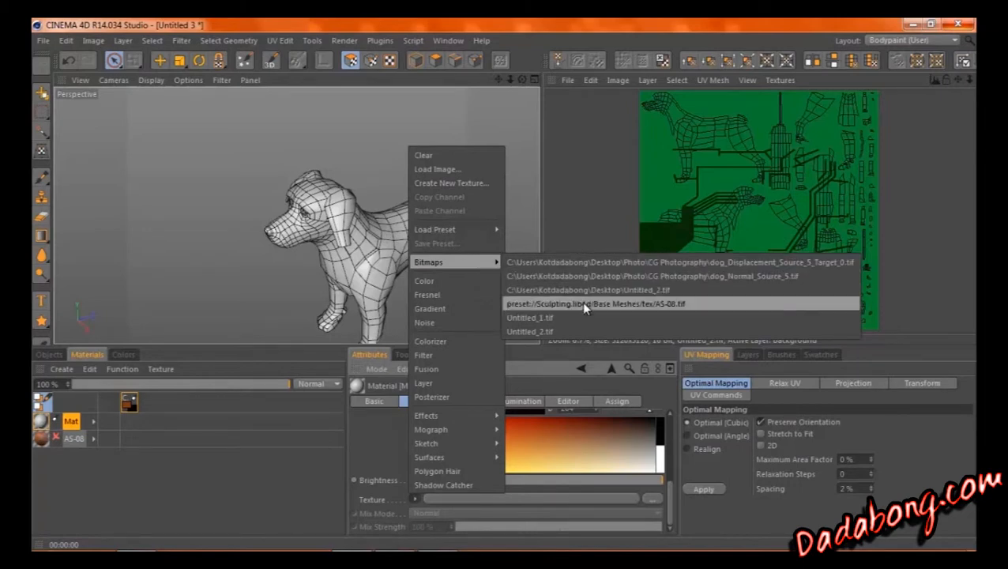
mouse_move(587, 289)
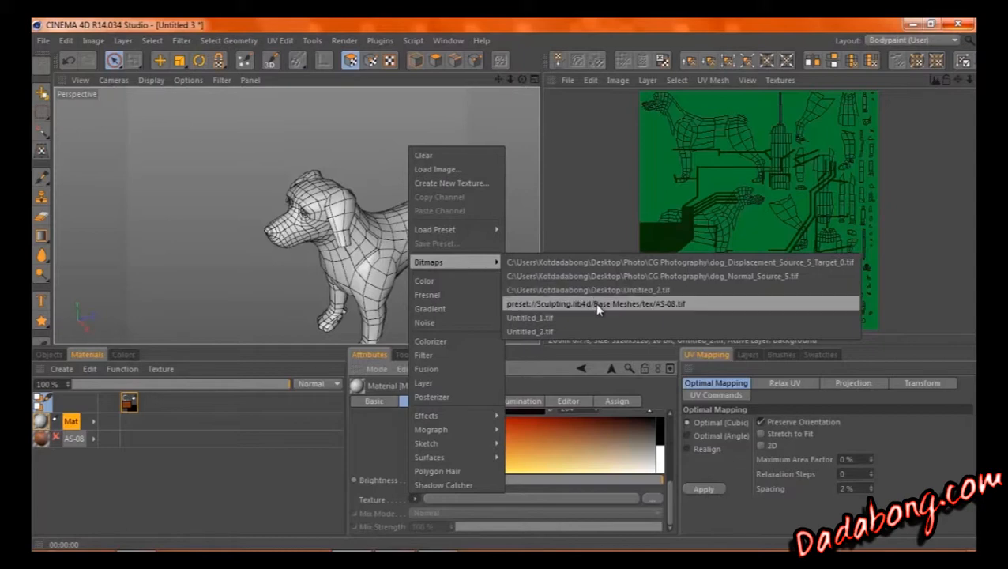
mouse_move(597, 310)
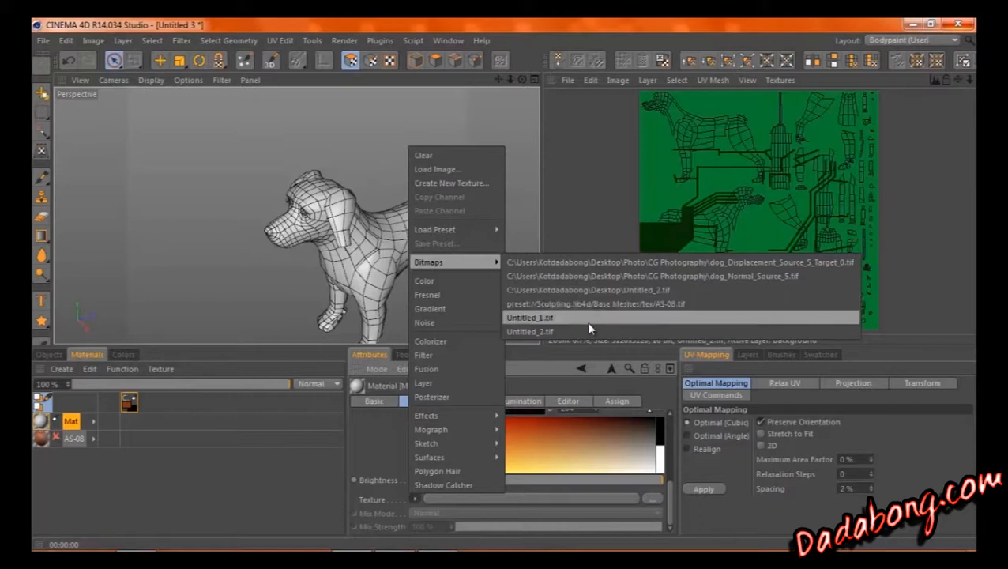
left_click(528, 316)
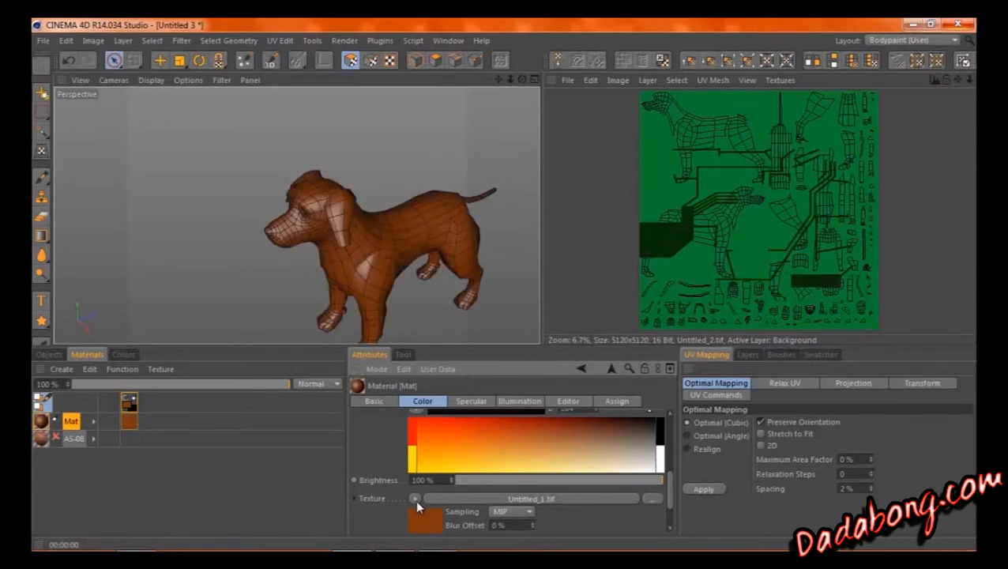
left_click(414, 497)
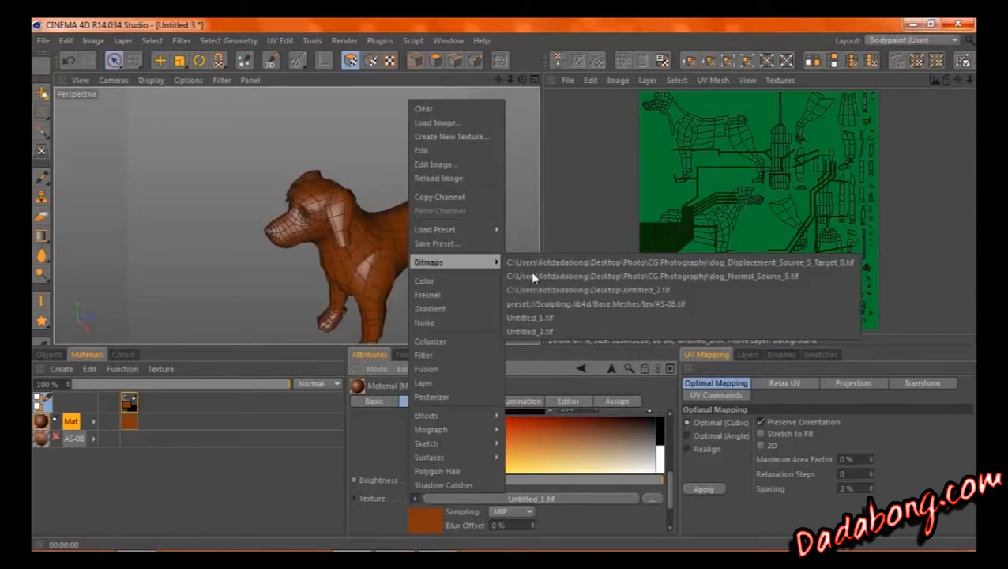
left_click(529, 332)
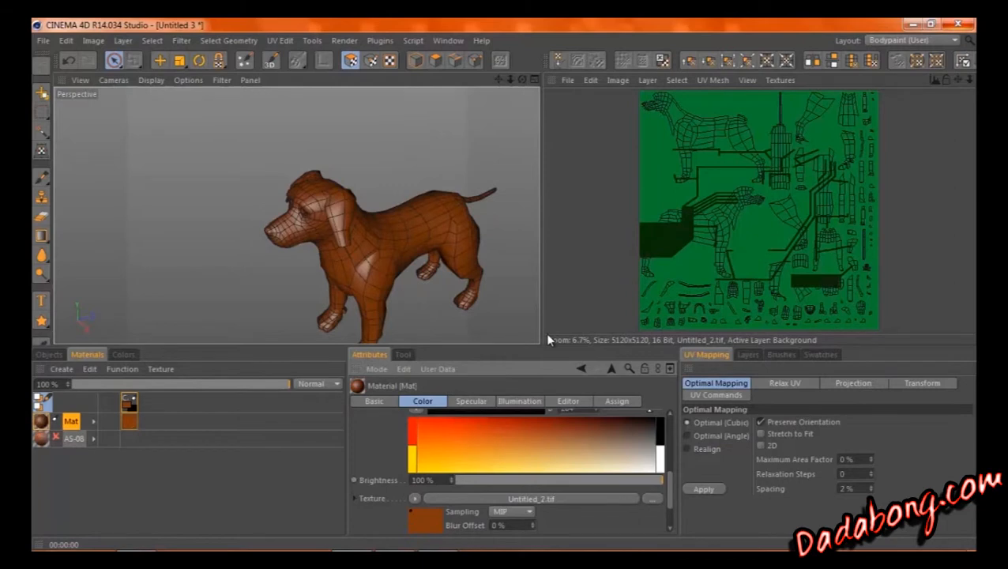
mouse_move(549, 342)
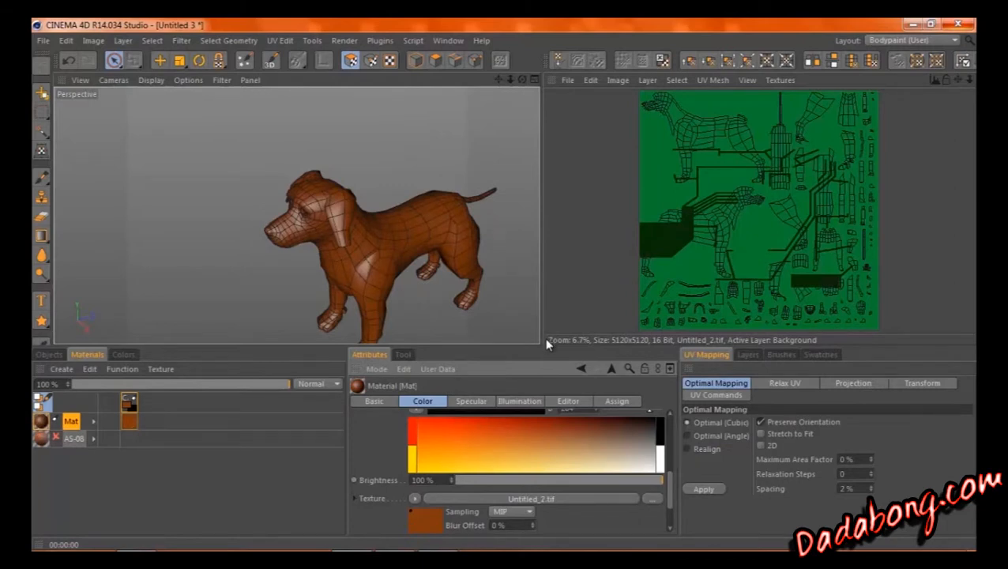
mouse_move(924, 85)
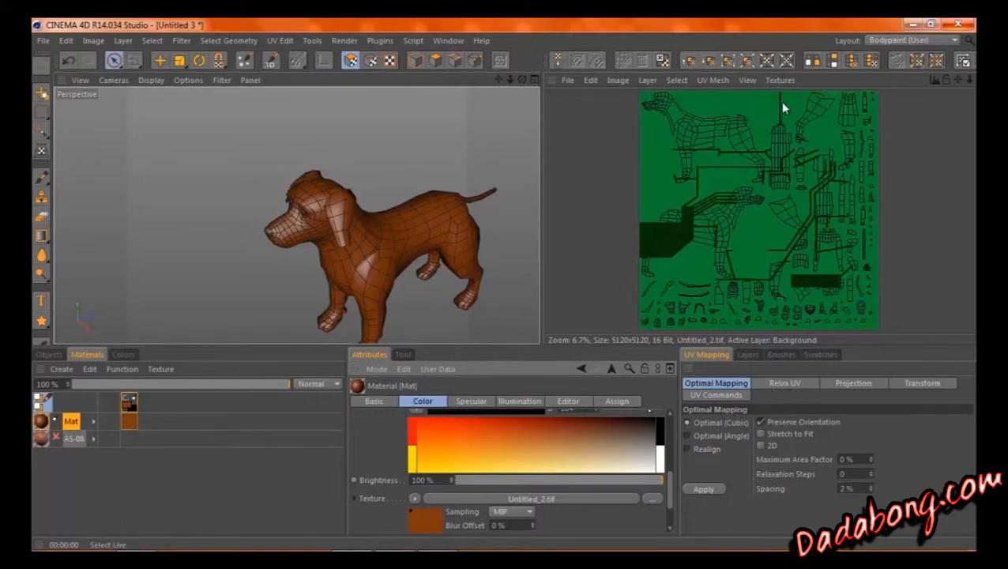
Replace it with the desktop Untitled_2.tif so the dog shows green patterning.
left_click(781, 79)
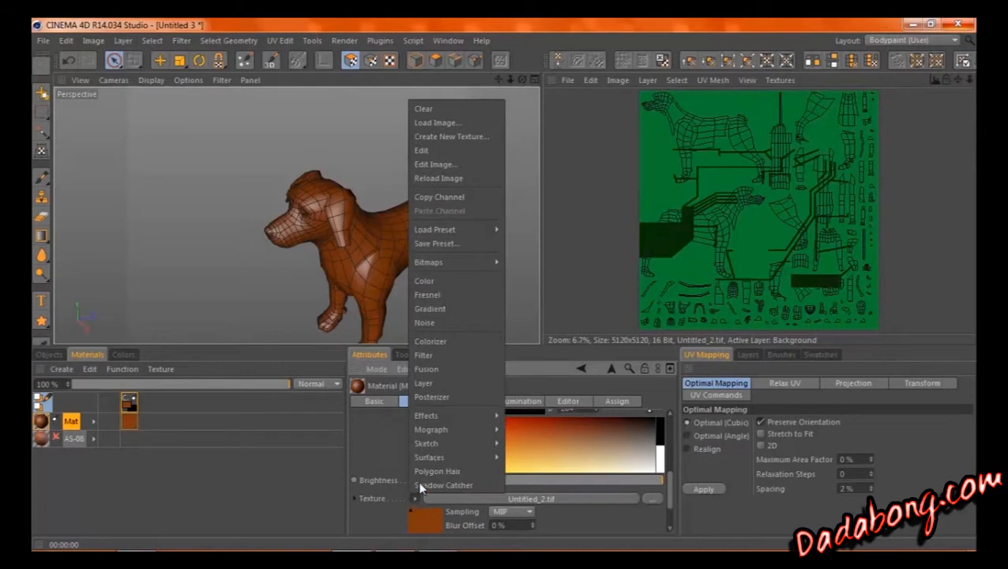
mouse_move(430, 262)
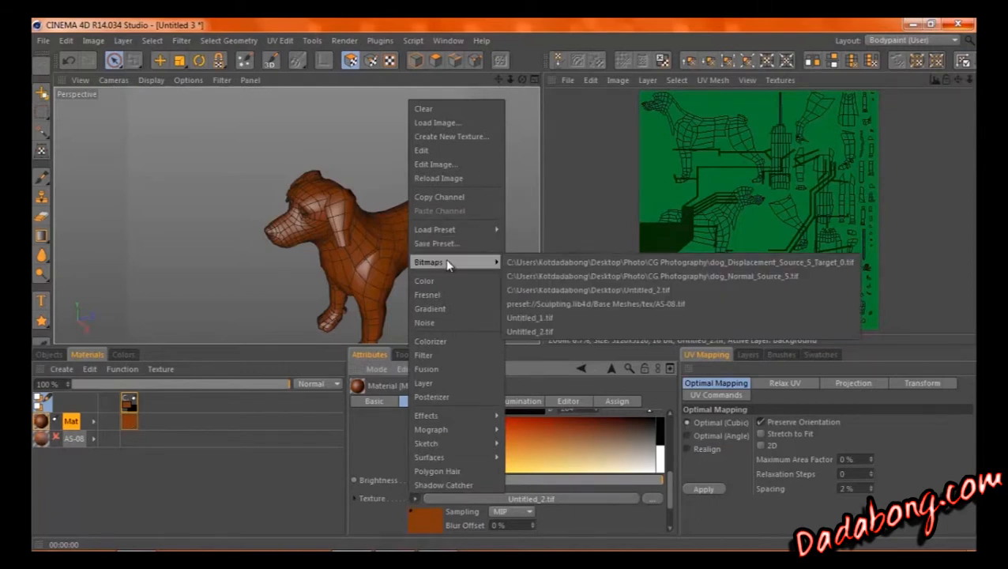
mouse_move(597, 291)
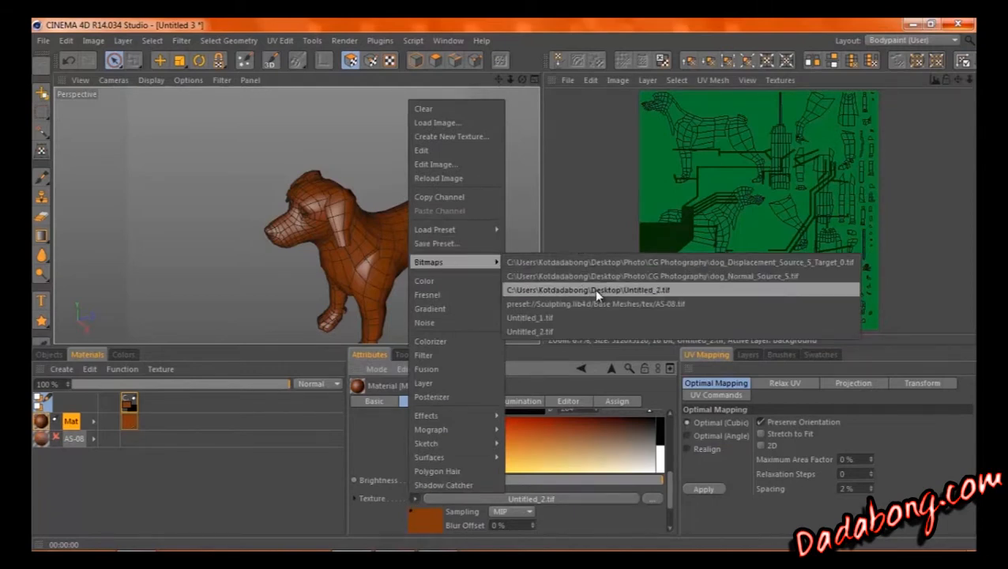
left_click(591, 289)
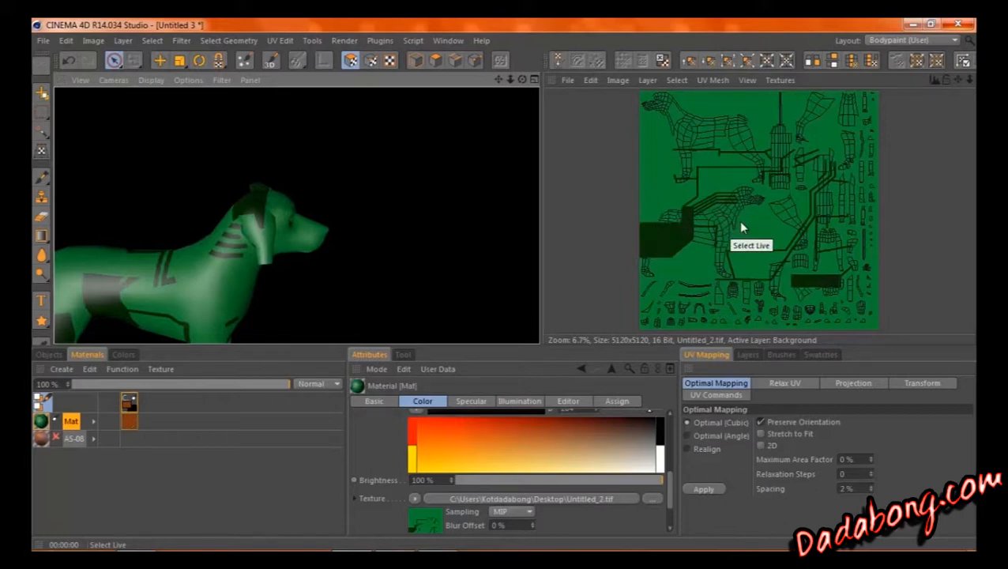
mouse_move(756, 208)
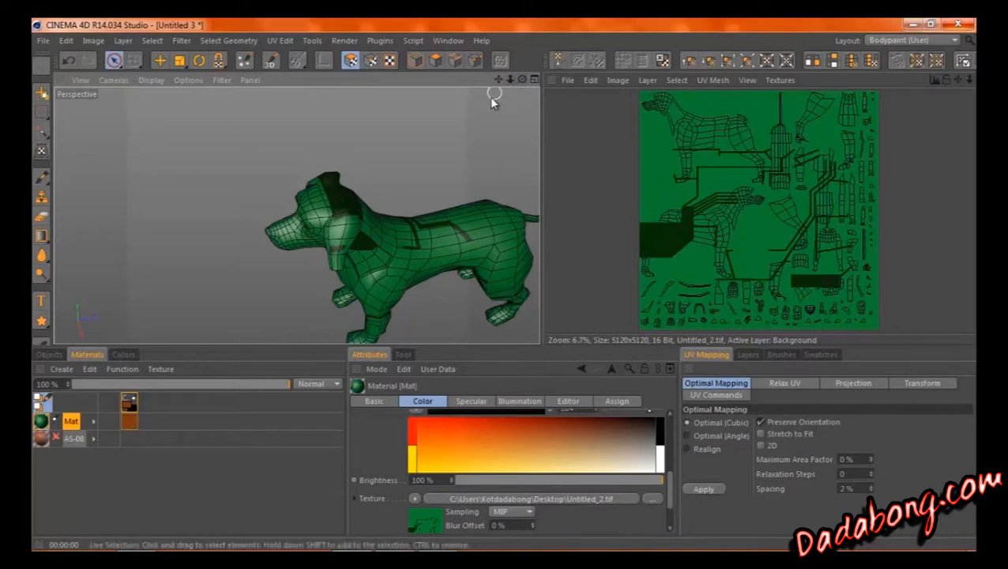
mouse_move(455, 114)
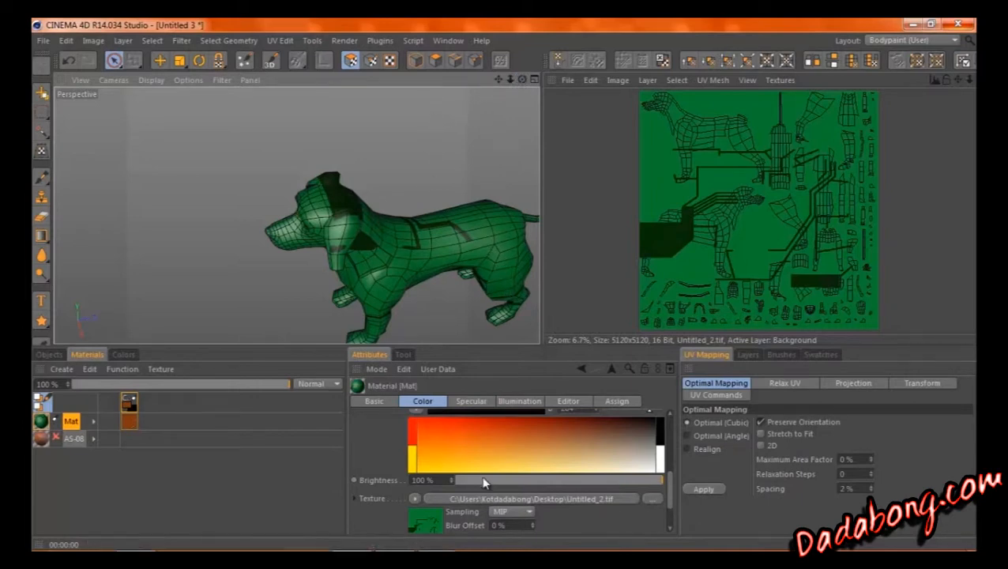
Create a new blank orange texture in the Texture view.
left_click(564, 79)
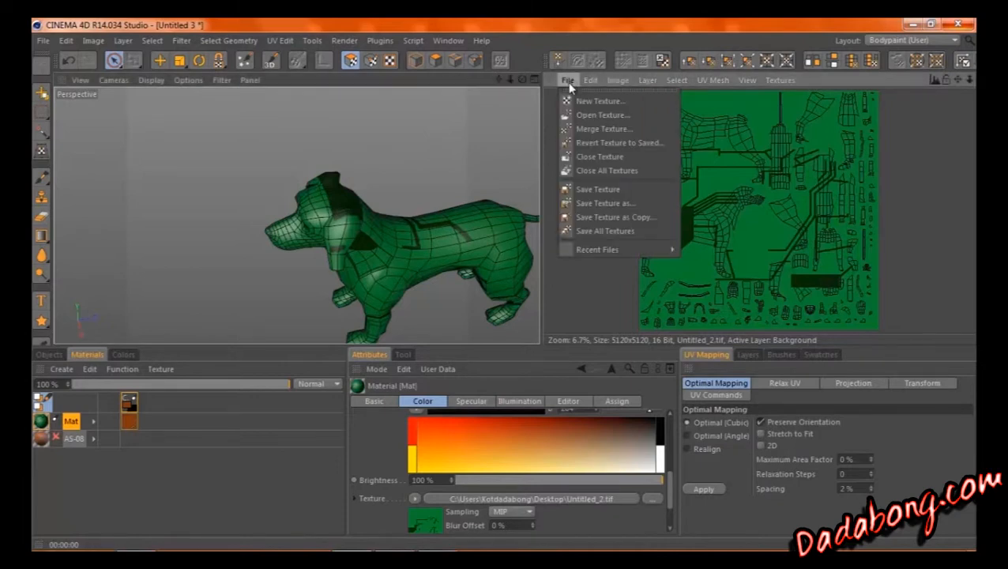
left_click(746, 79)
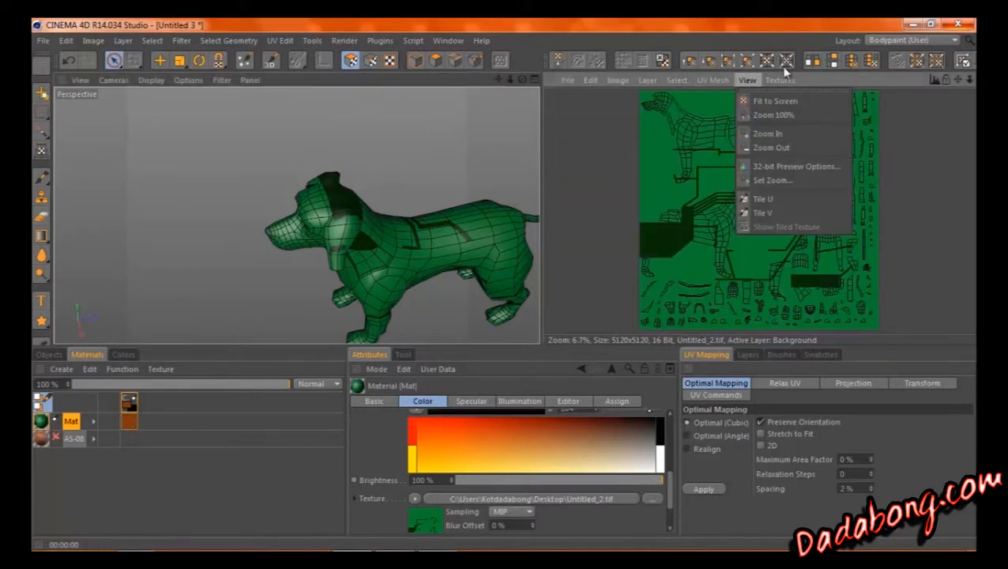
left_click(564, 79)
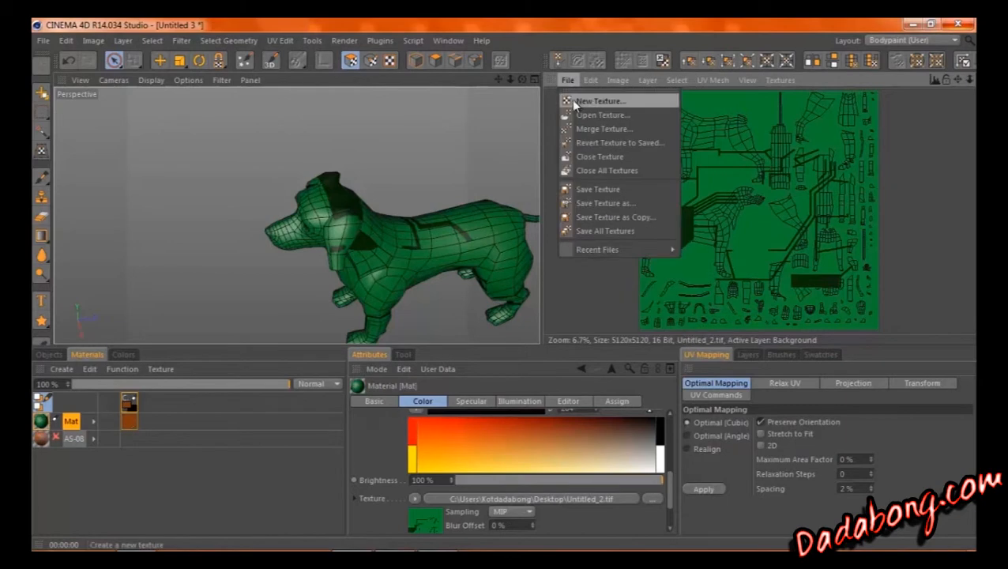
left_click(784, 79)
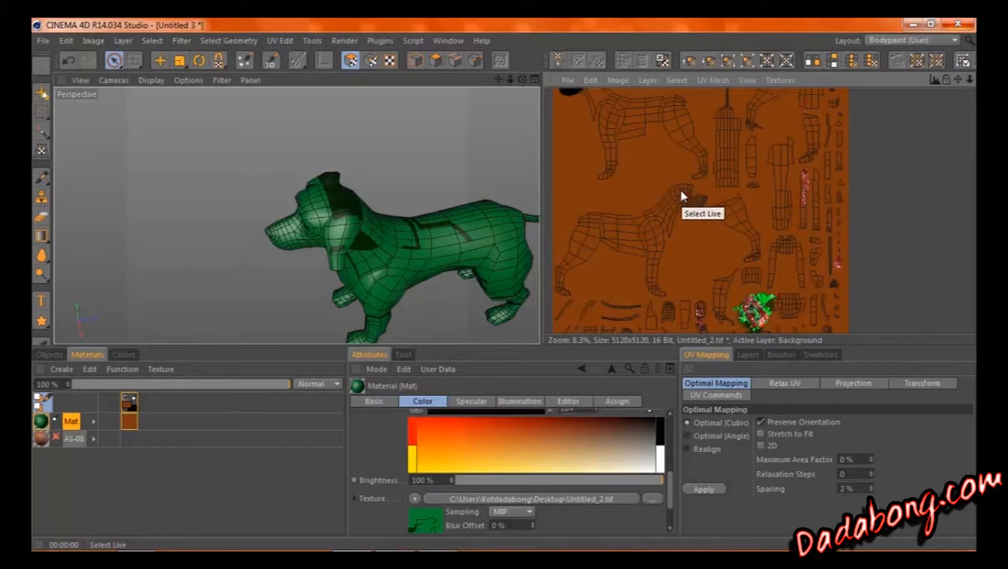
Set Untitled_2.tif as the Color channel bitmap so the dog turns orange.
left_click(414, 497)
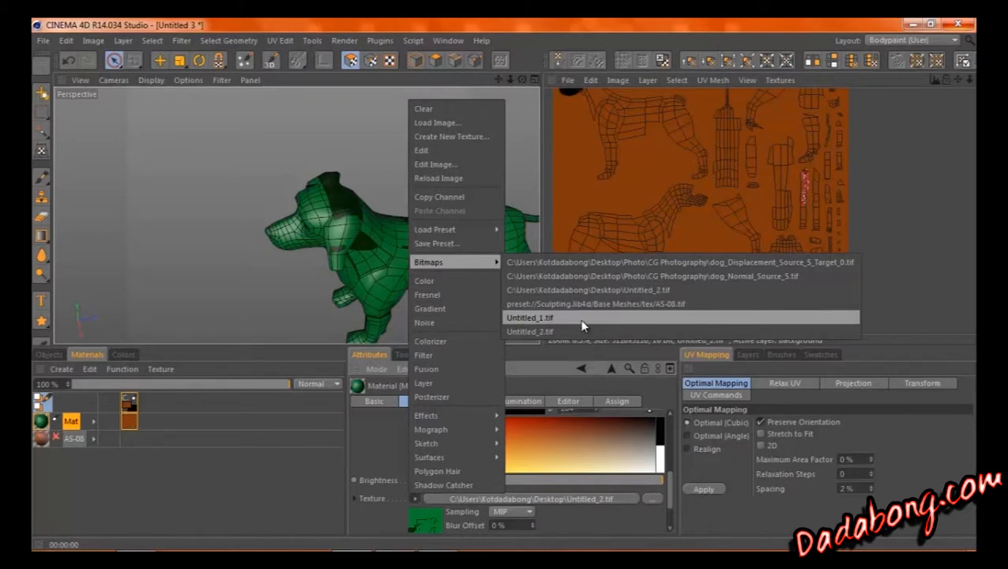
left_click(529, 316)
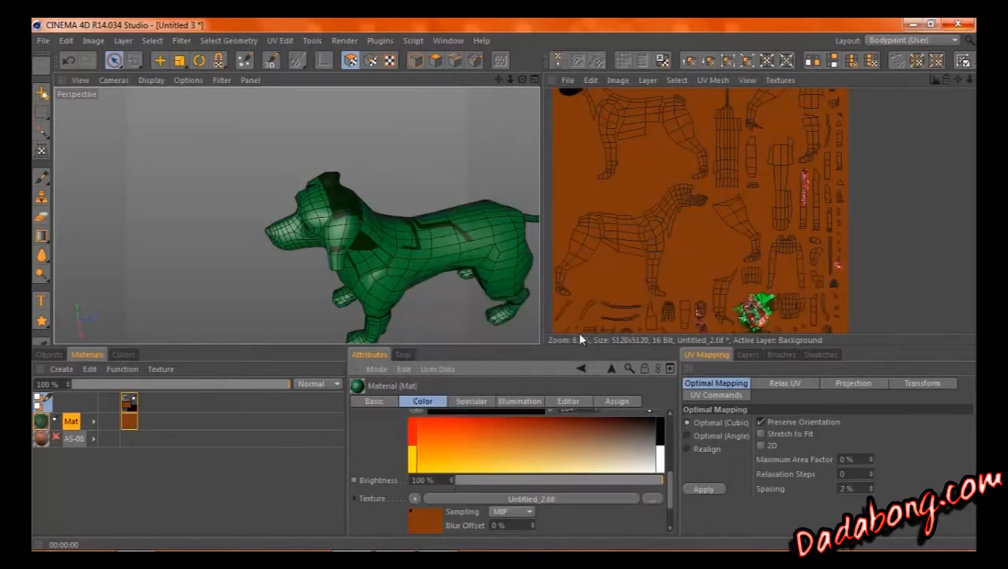
left_click(705, 488)
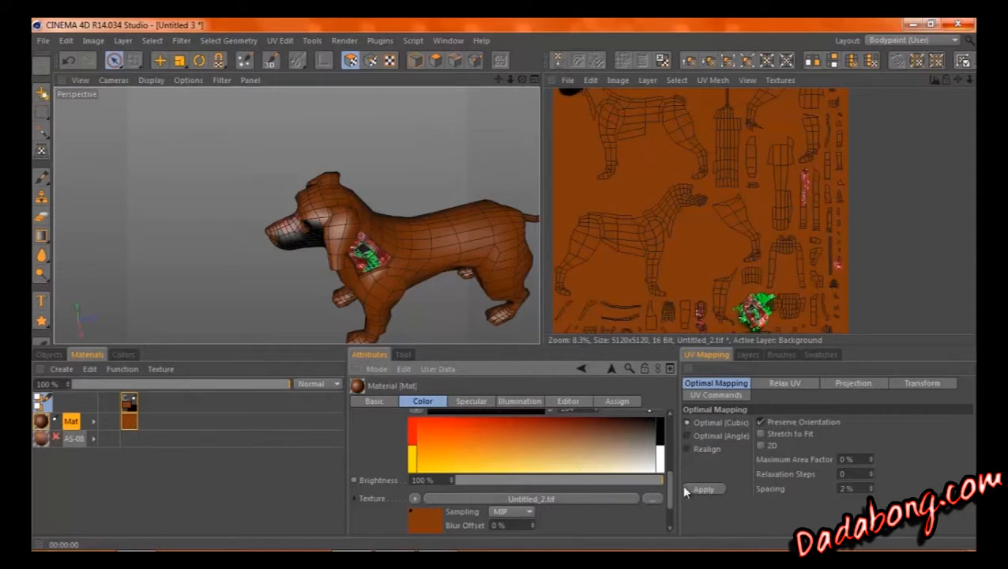
Zoom to the dog's nose and select its polygons for a flat projection.
scroll("down", 3)
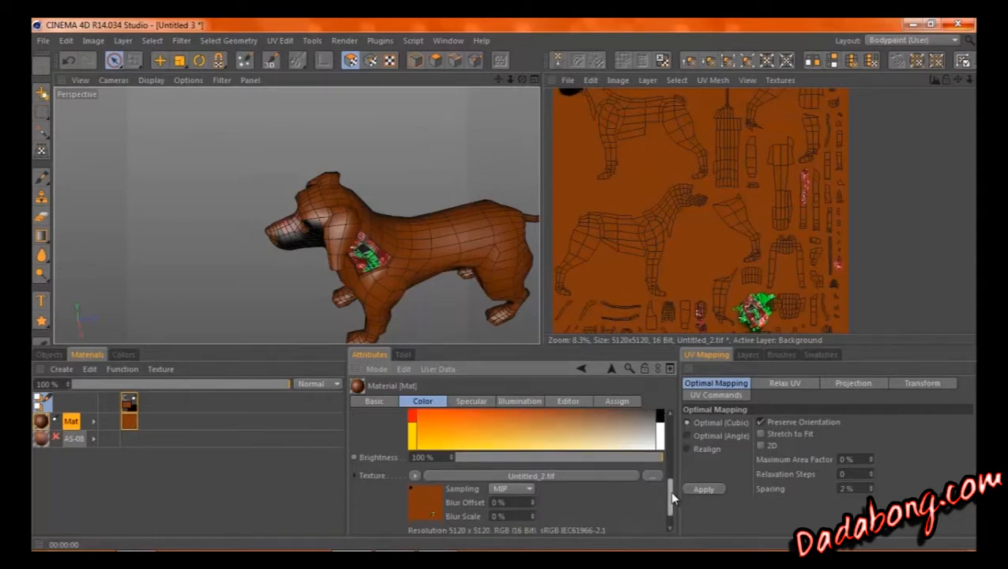
mouse_move(521, 82)
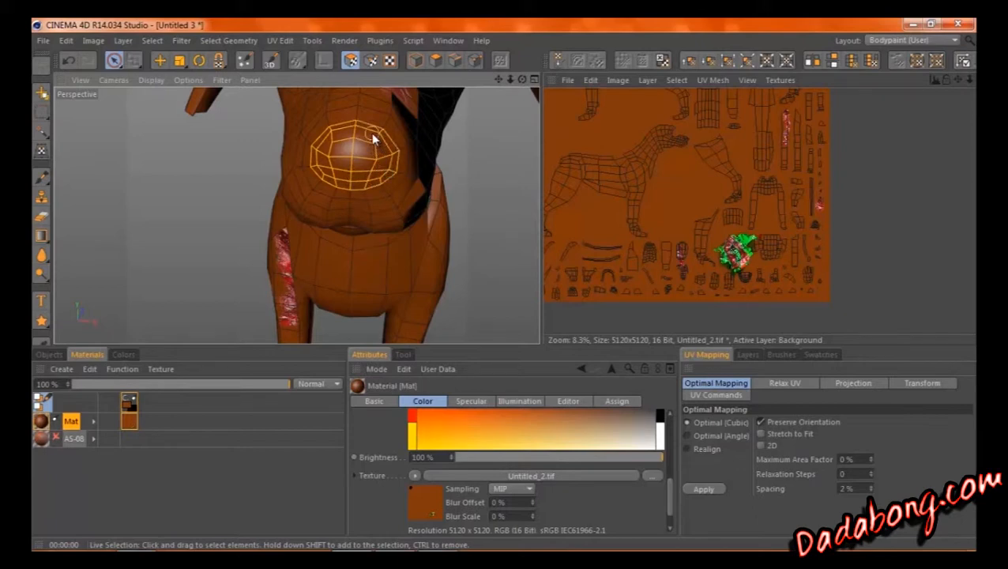
left_click(853, 383)
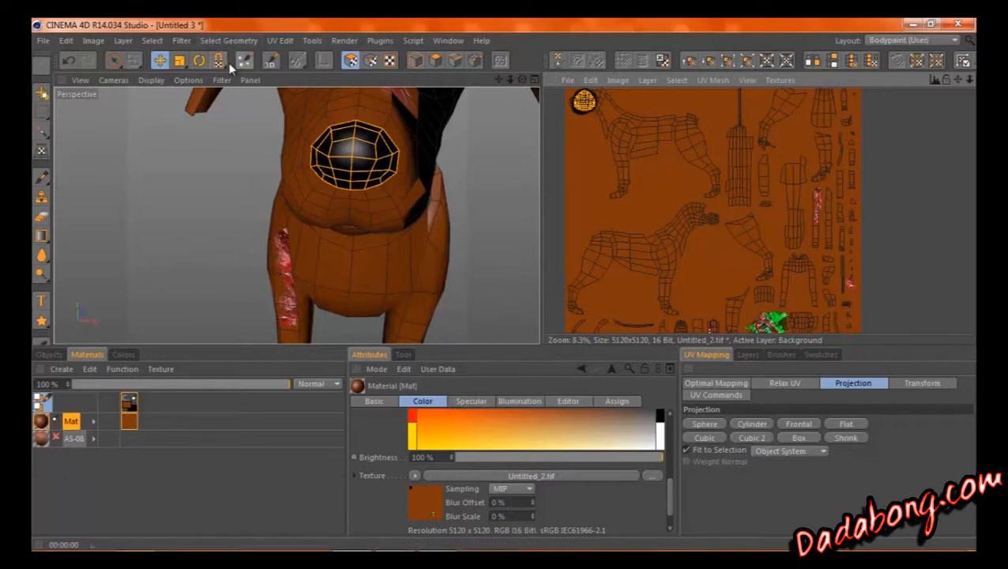
Apply Optimal Mapping so the nose gets its own island over the orange texture.
left_click(235, 41)
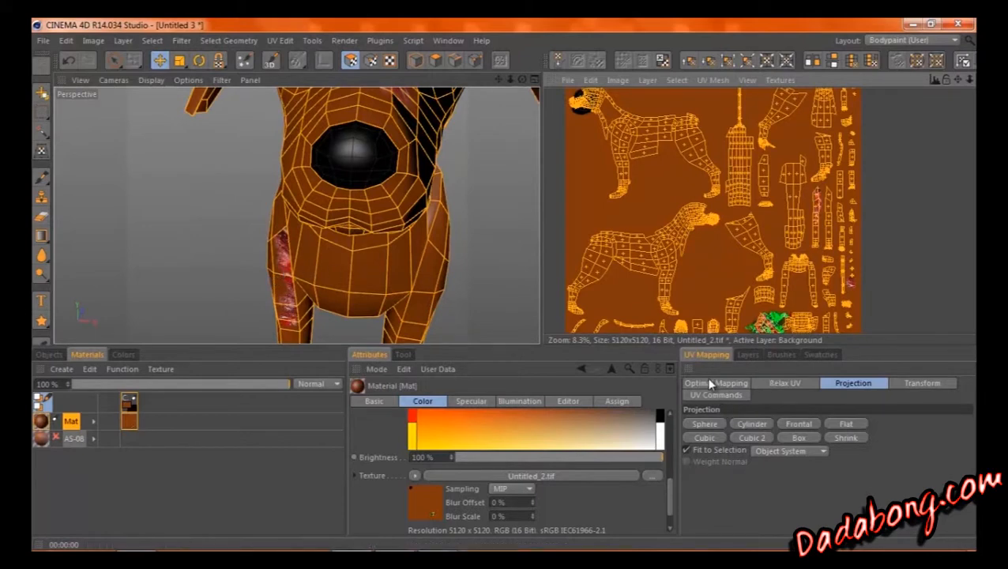
left_click(716, 382)
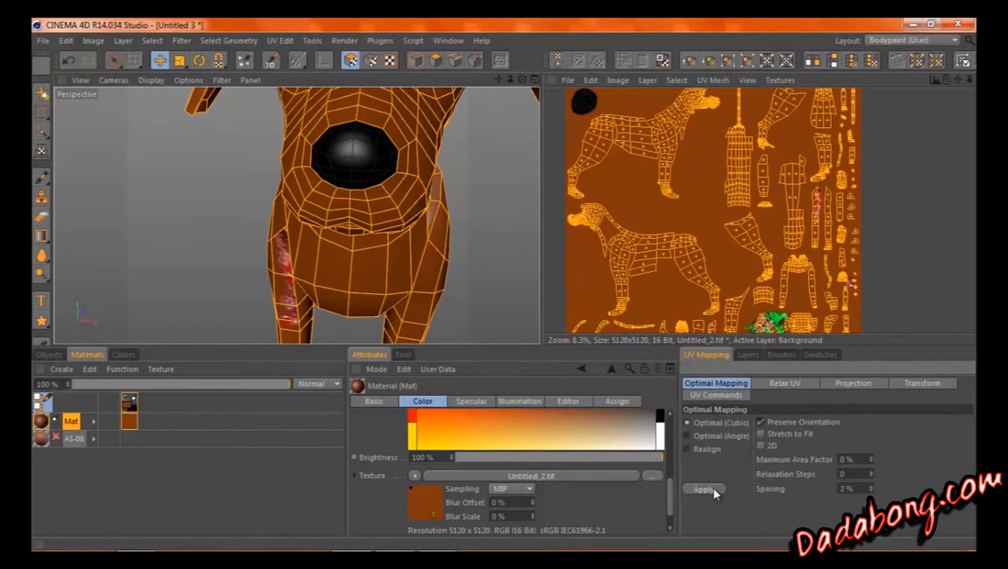
left_click(703, 488)
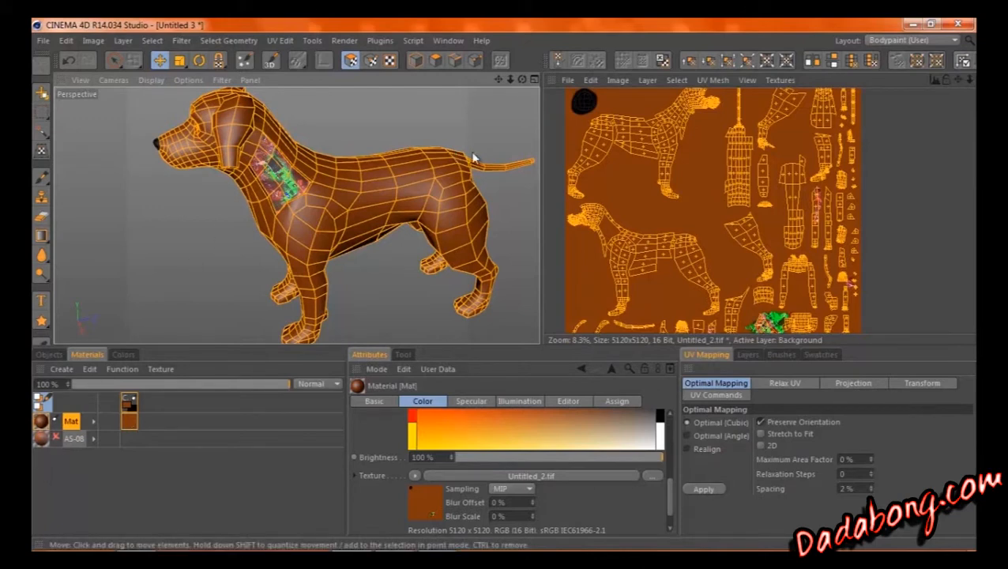
mouse_move(610, 226)
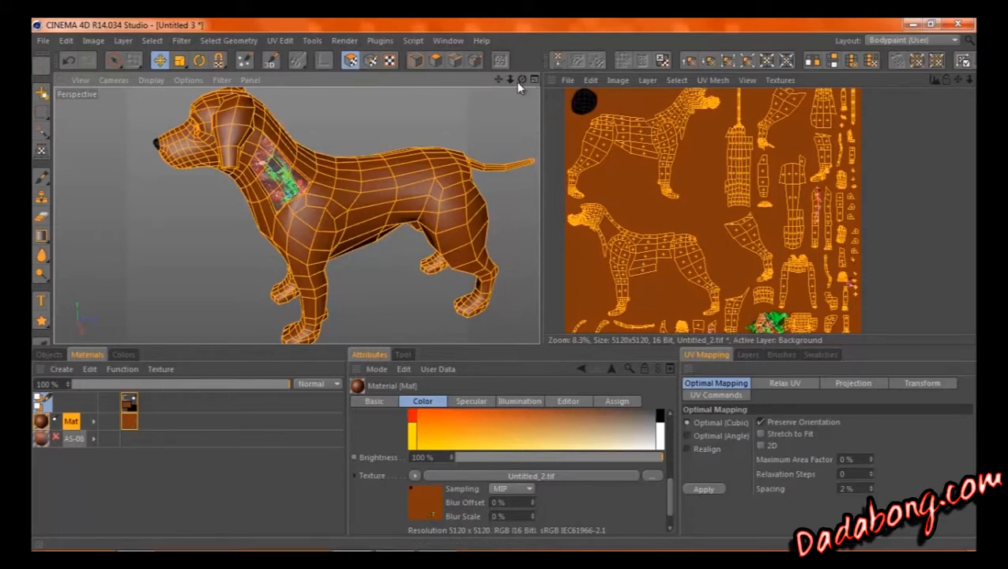
mouse_move(520, 82)
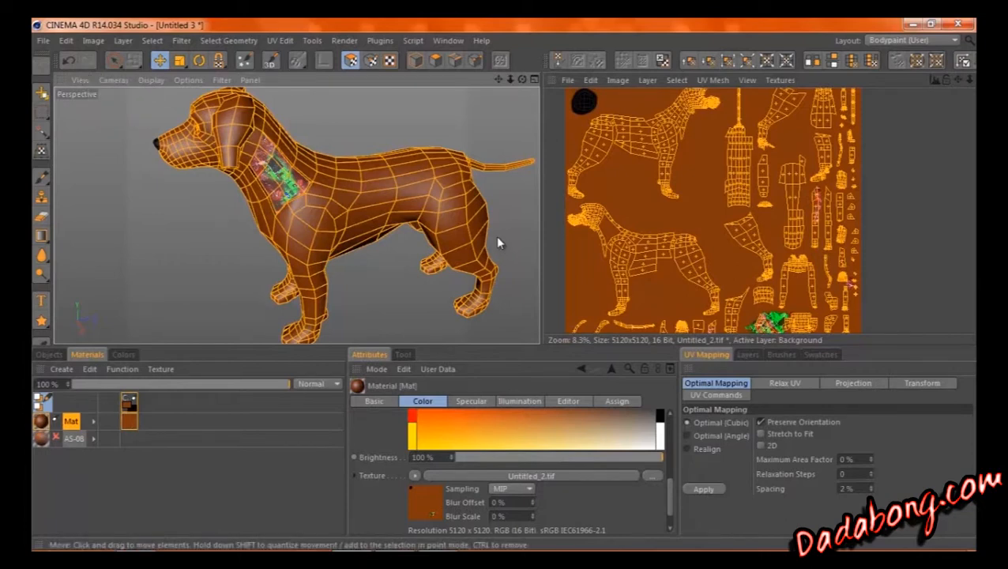
mouse_move(604, 161)
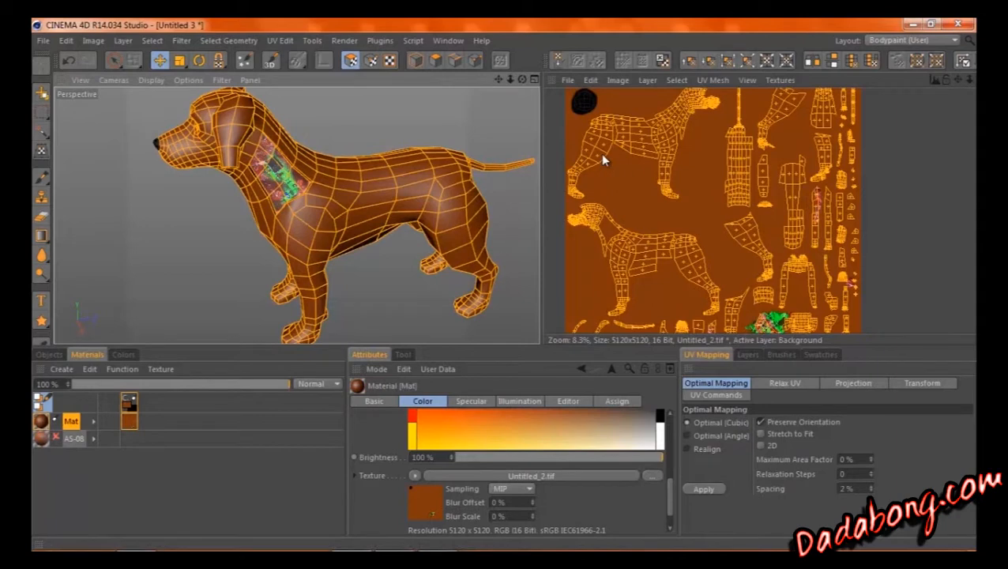
mouse_move(599, 161)
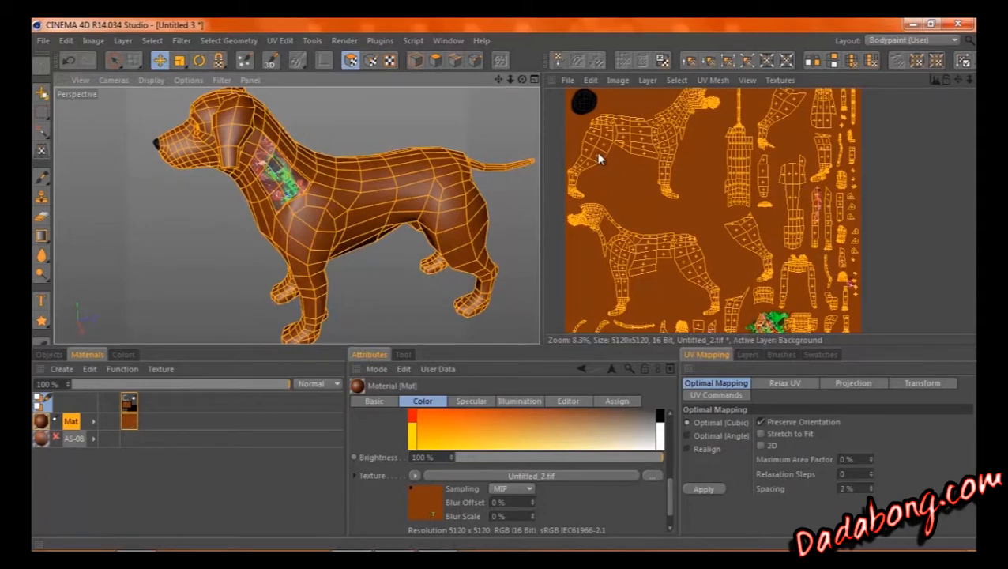
mouse_move(882, 175)
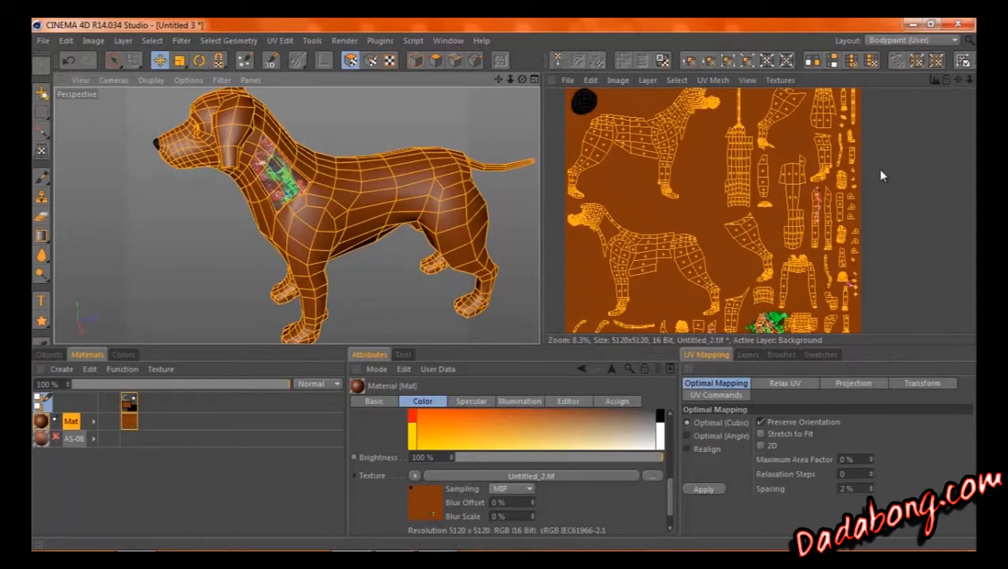
Show the list of textures currently open for painting, including Untitled_2.tif.
left_click(788, 79)
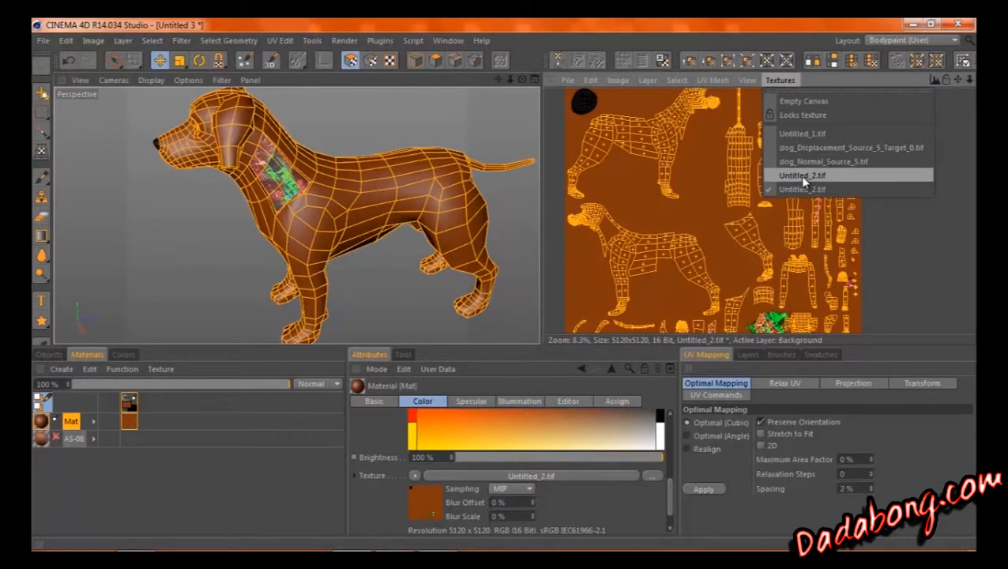
Display the green Untitled_1.tif behind the UVs and attempt to close it from Textures.
left_click(803, 174)
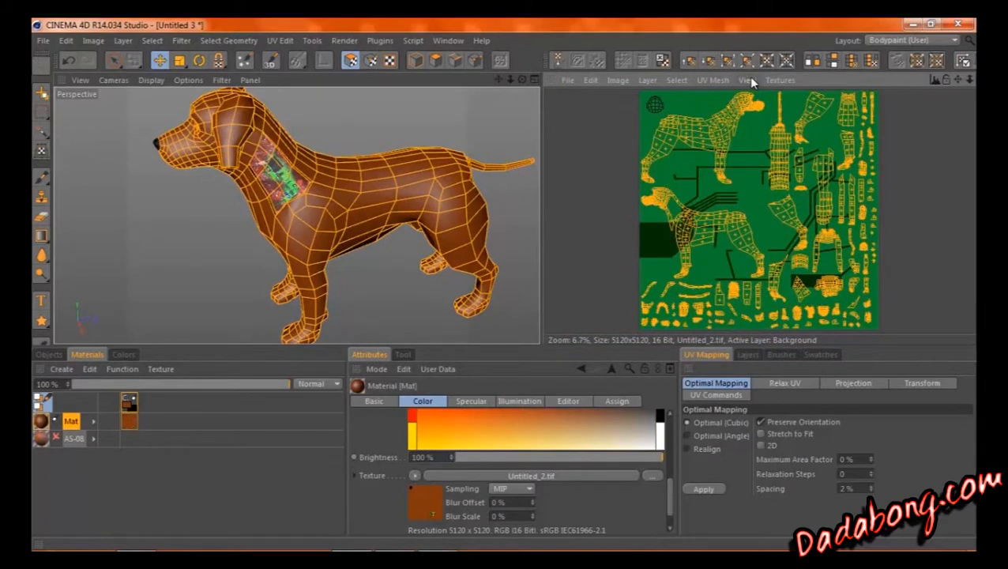
mouse_move(655, 82)
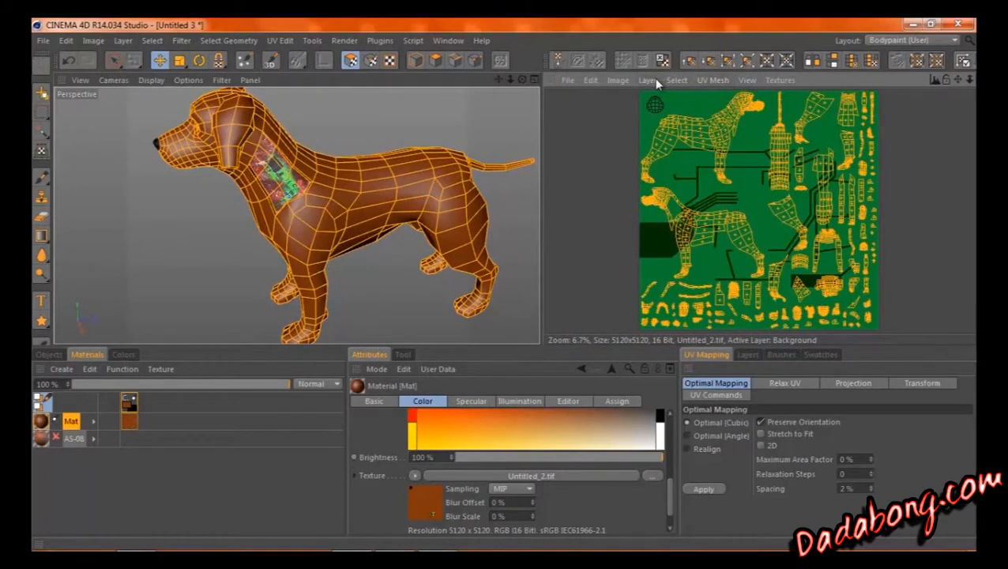
left_click(569, 79)
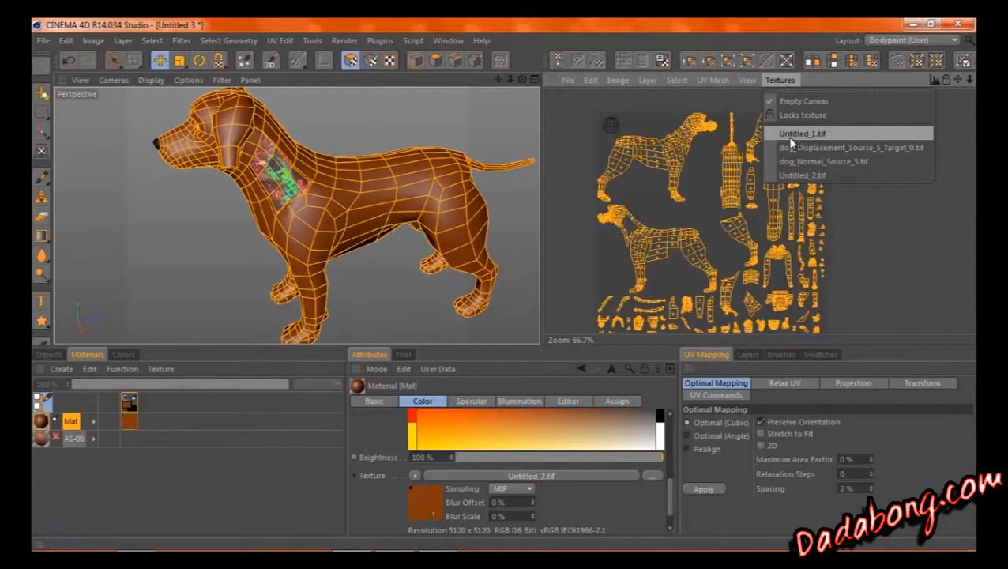
left_click(799, 133)
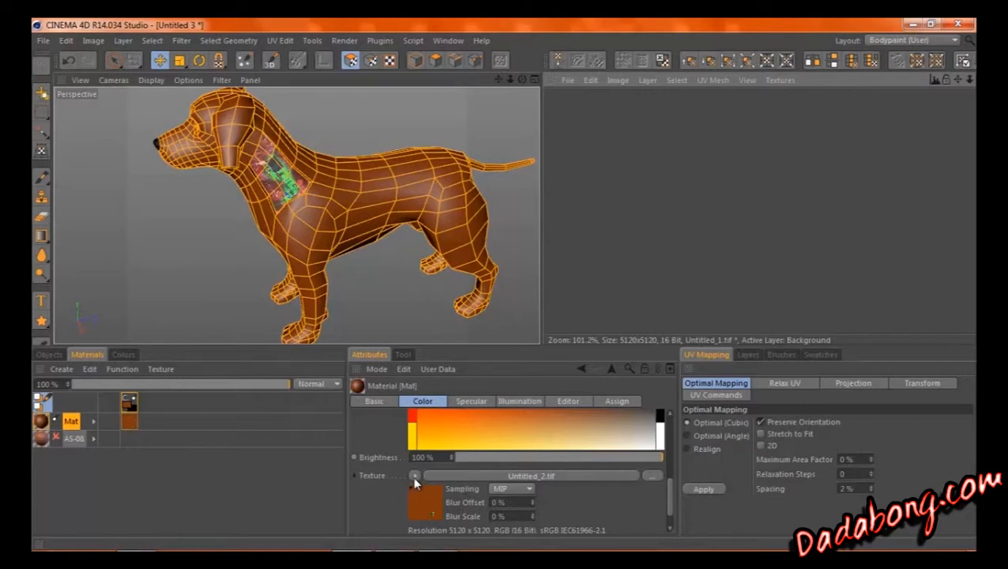
Dismiss the in-use warning and restore Untitled_2.tif as the Color channel texture.
left_click(414, 474)
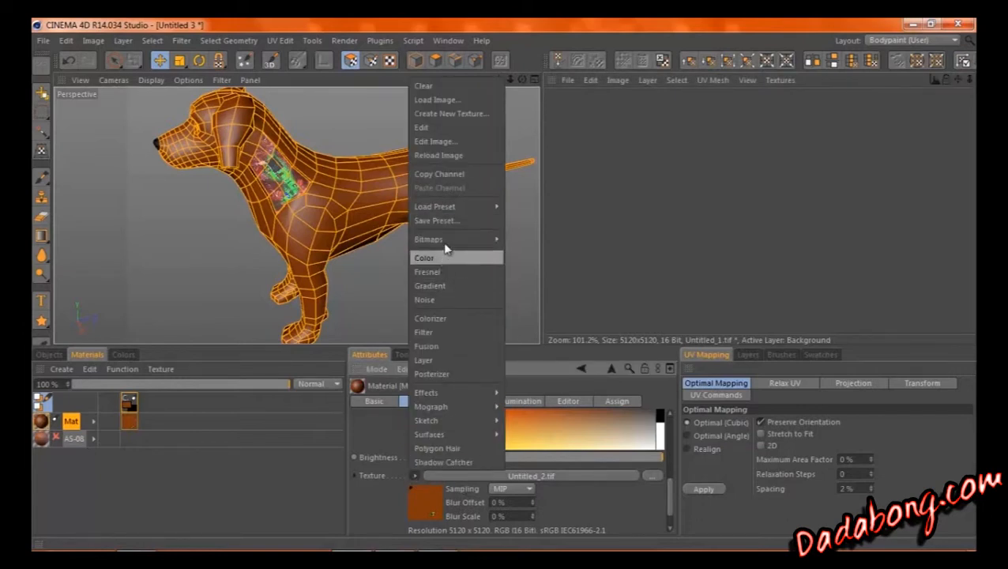
left_click(423, 258)
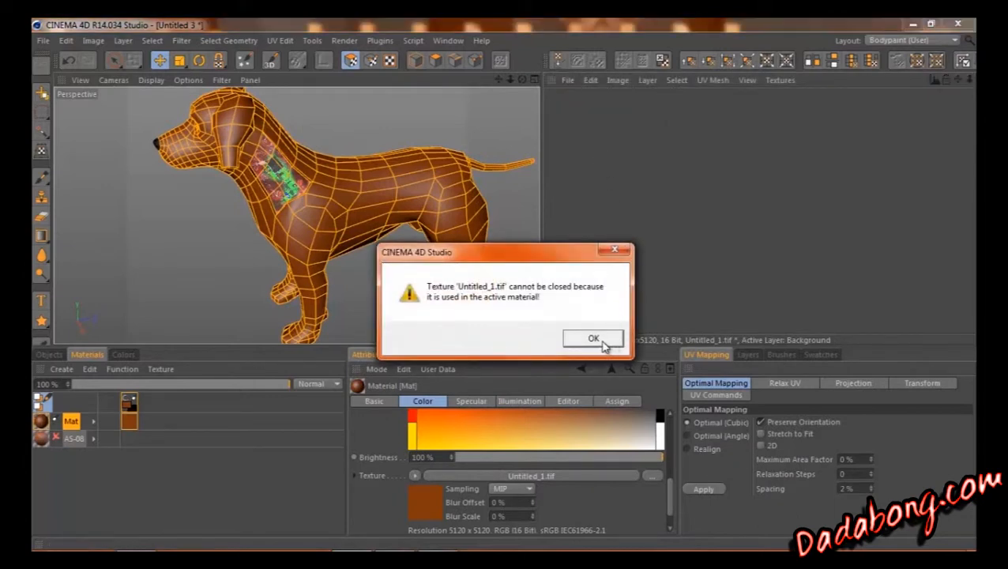
left_click(592, 338)
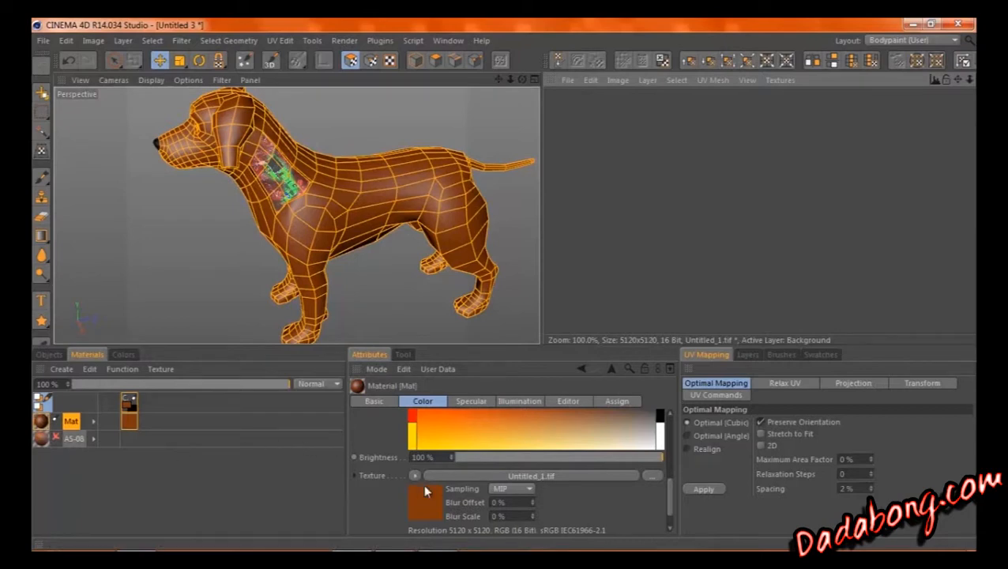
left_click(414, 474)
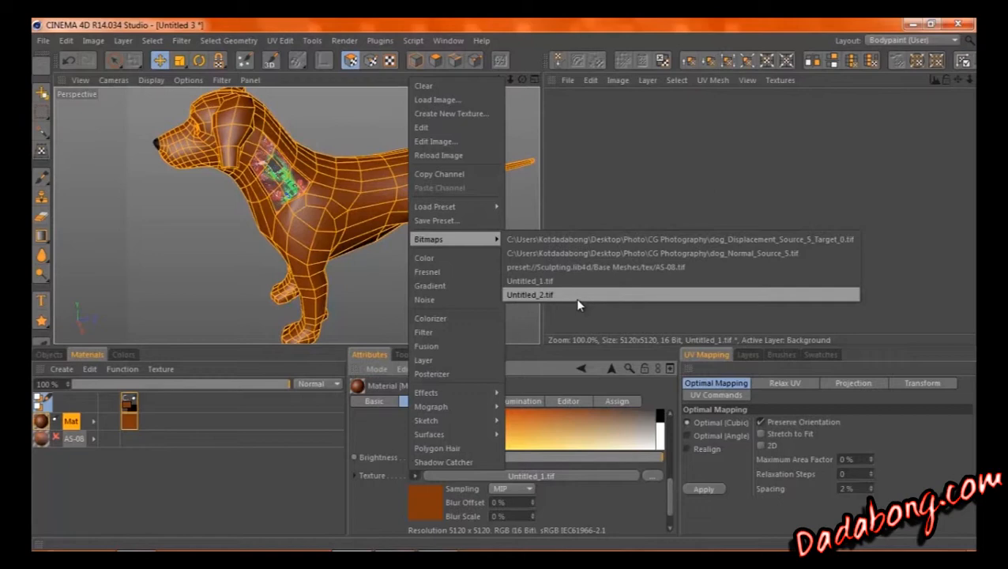
left_click(529, 294)
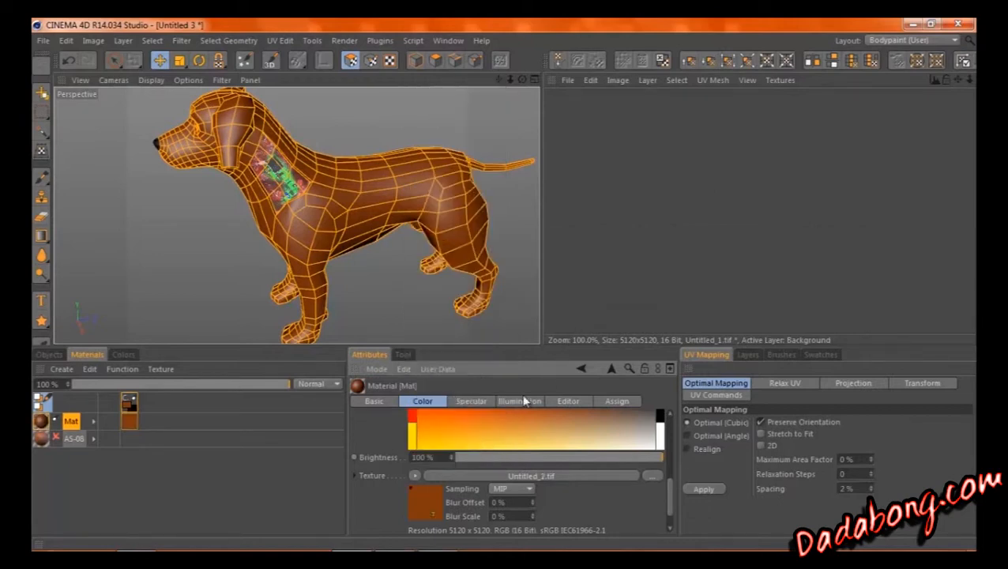